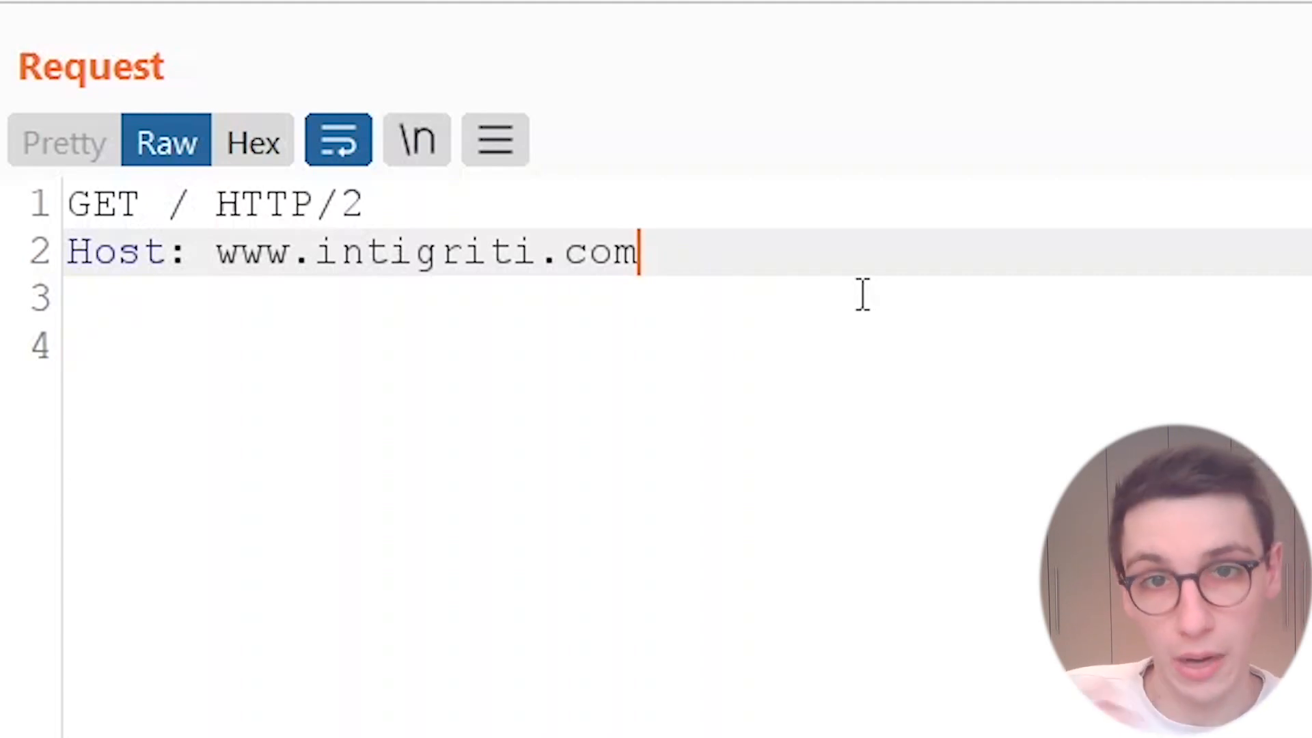
{"action": "right_click", "coordinate": [351, 251]}
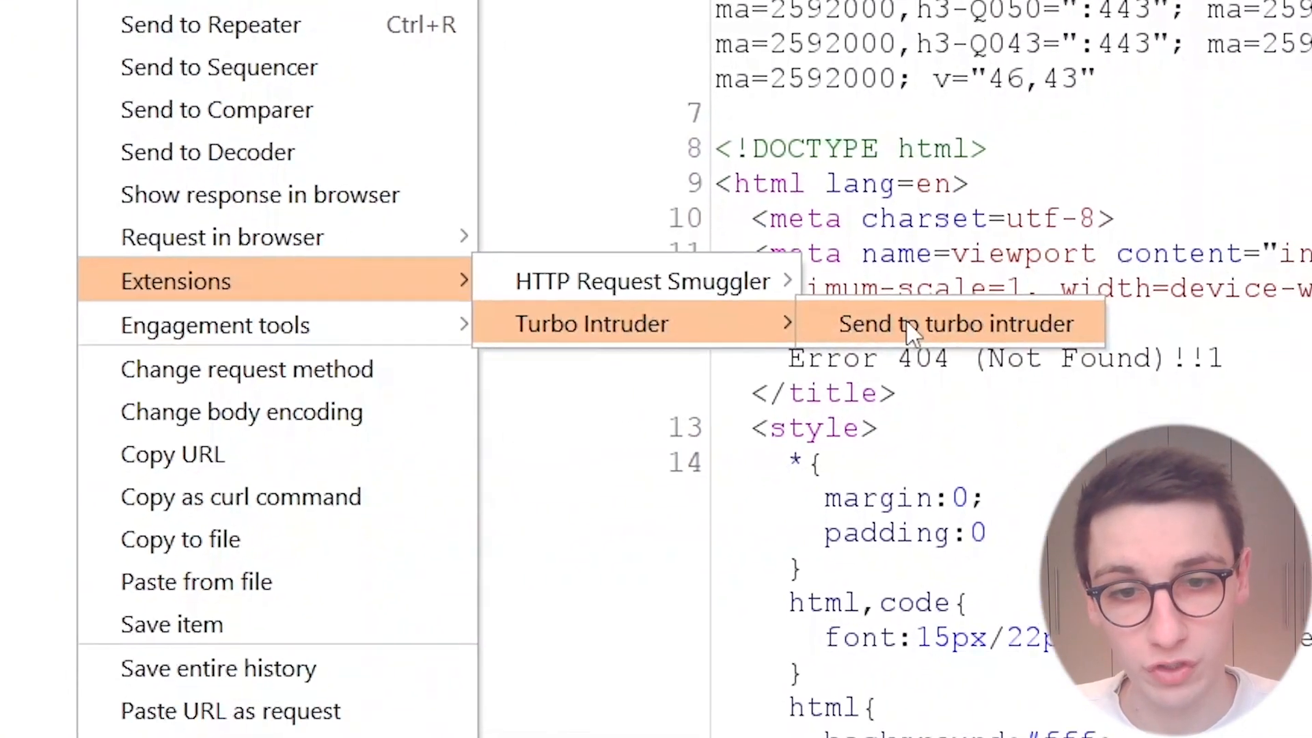
{"action": "left_click", "coordinate": [953, 324]}
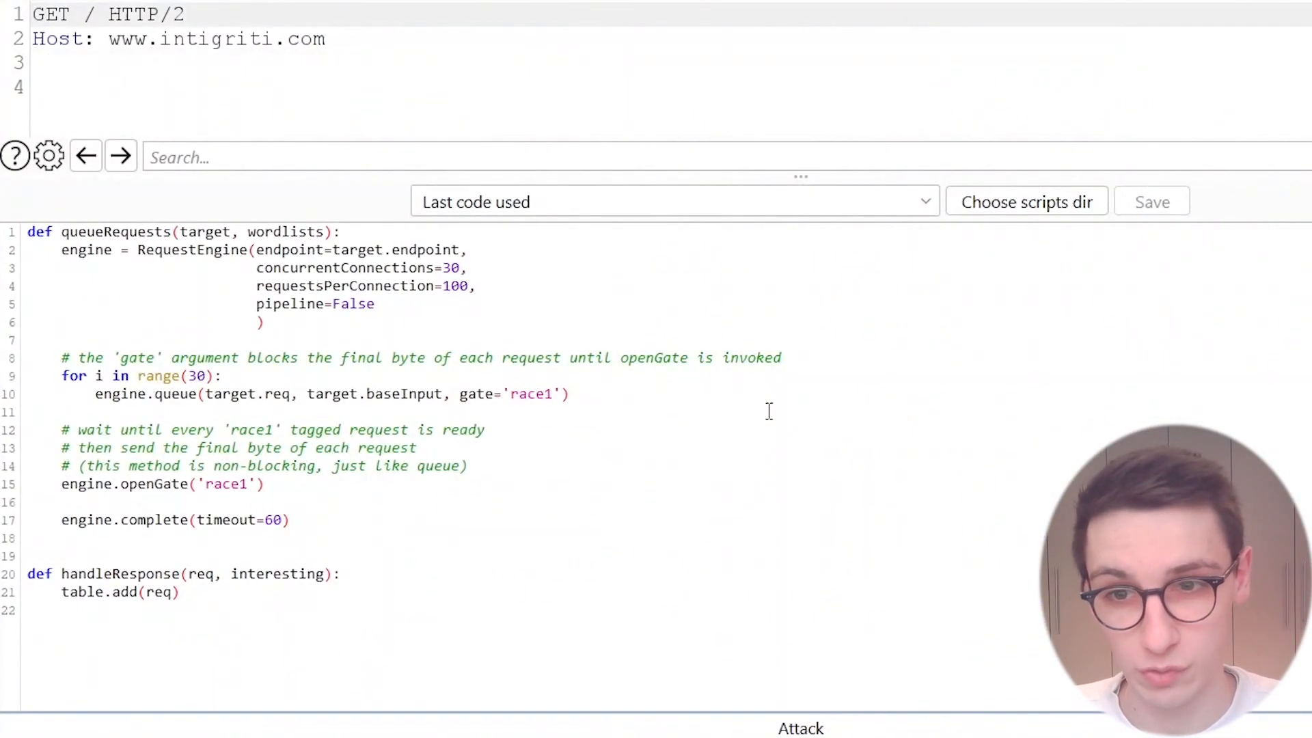
{"action": "mouse_move", "coordinate": [519, 123]}
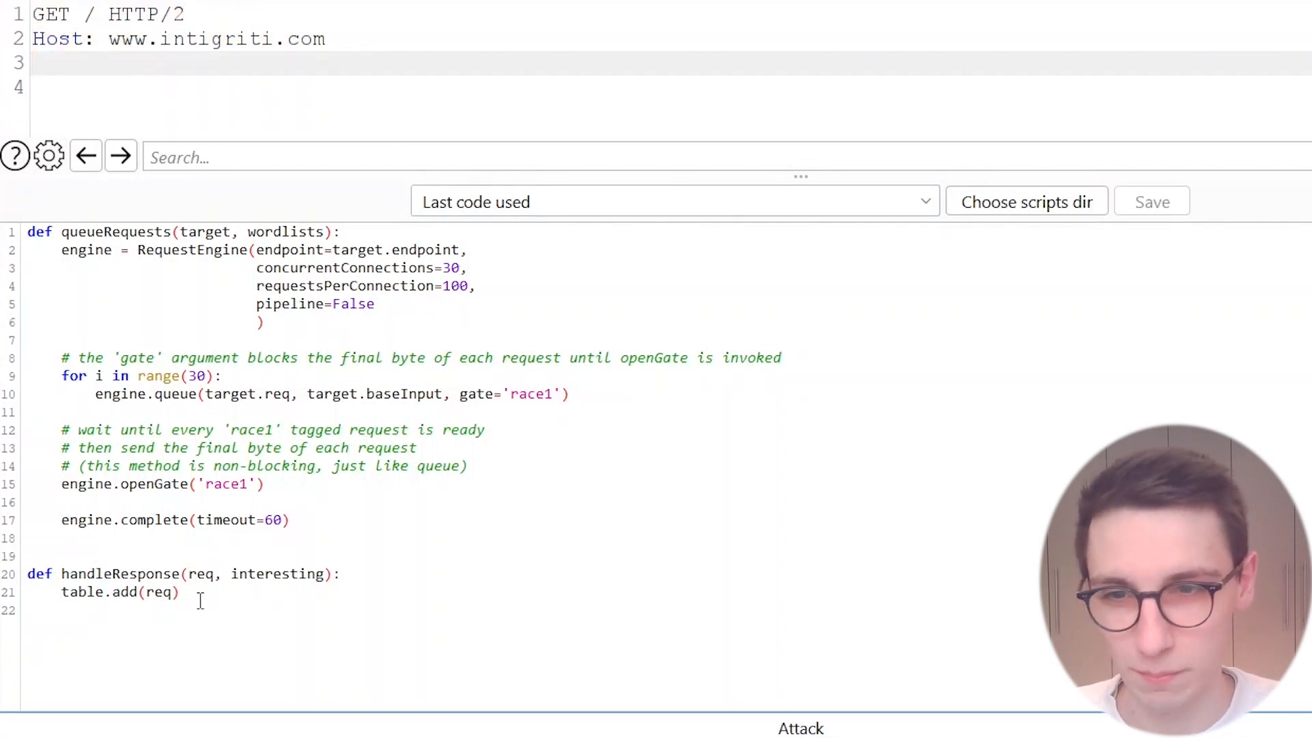
Step: Load the examples/basic.py wordlist script from the script dropdown
{"action": "left_click", "coordinate": [674, 202]}
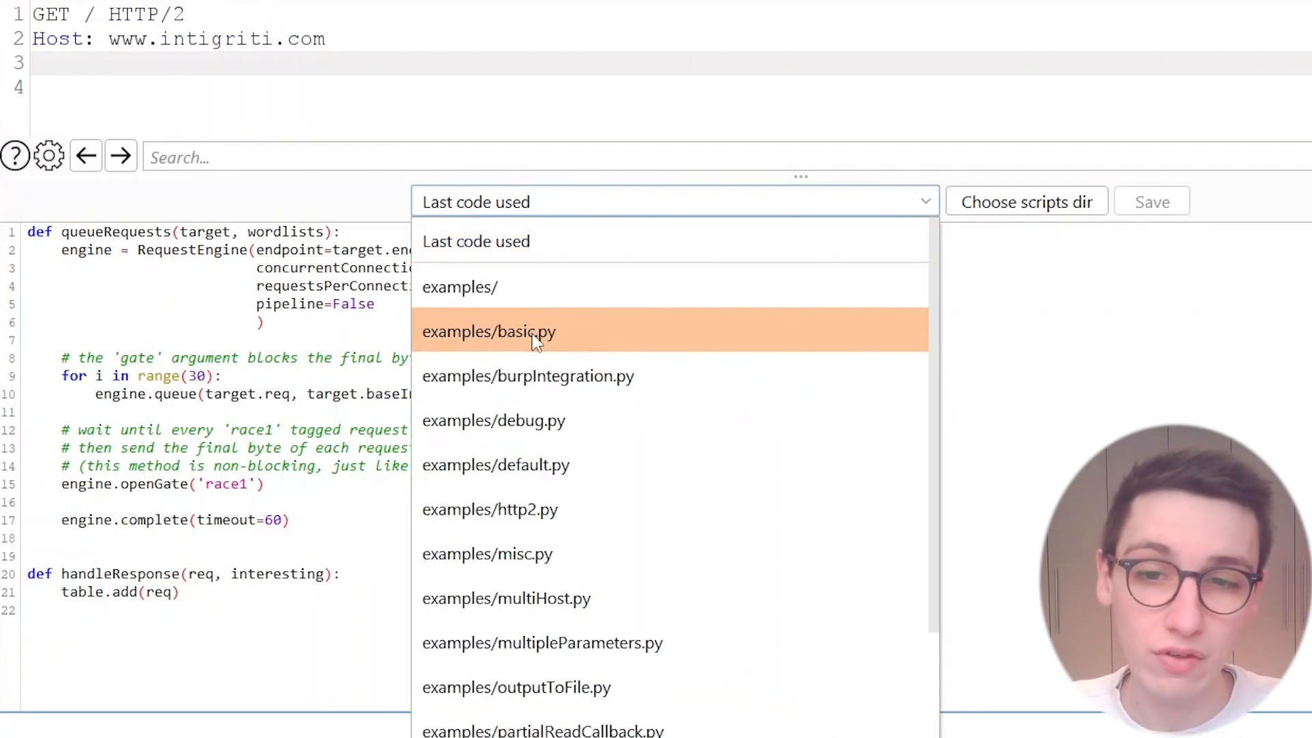
{"action": "left_click", "coordinate": [489, 331]}
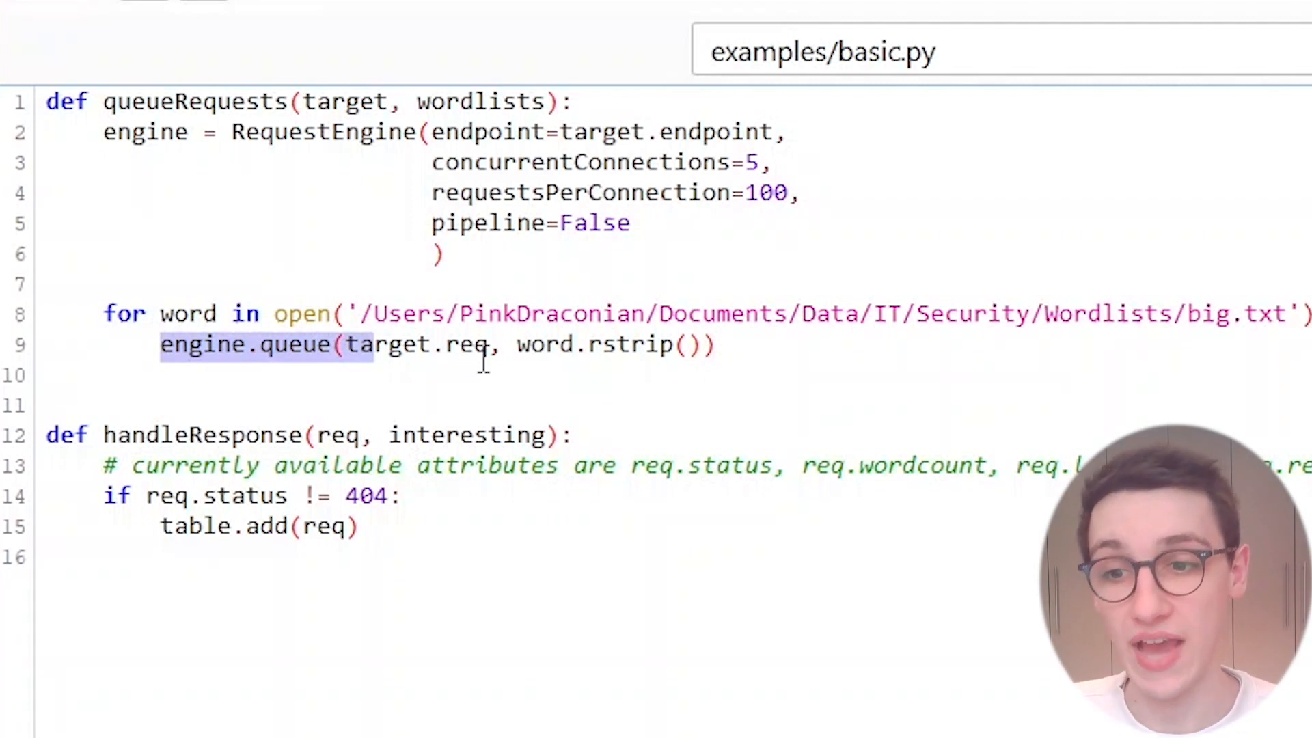
{"action": "mouse_move", "coordinate": [96, 443]}
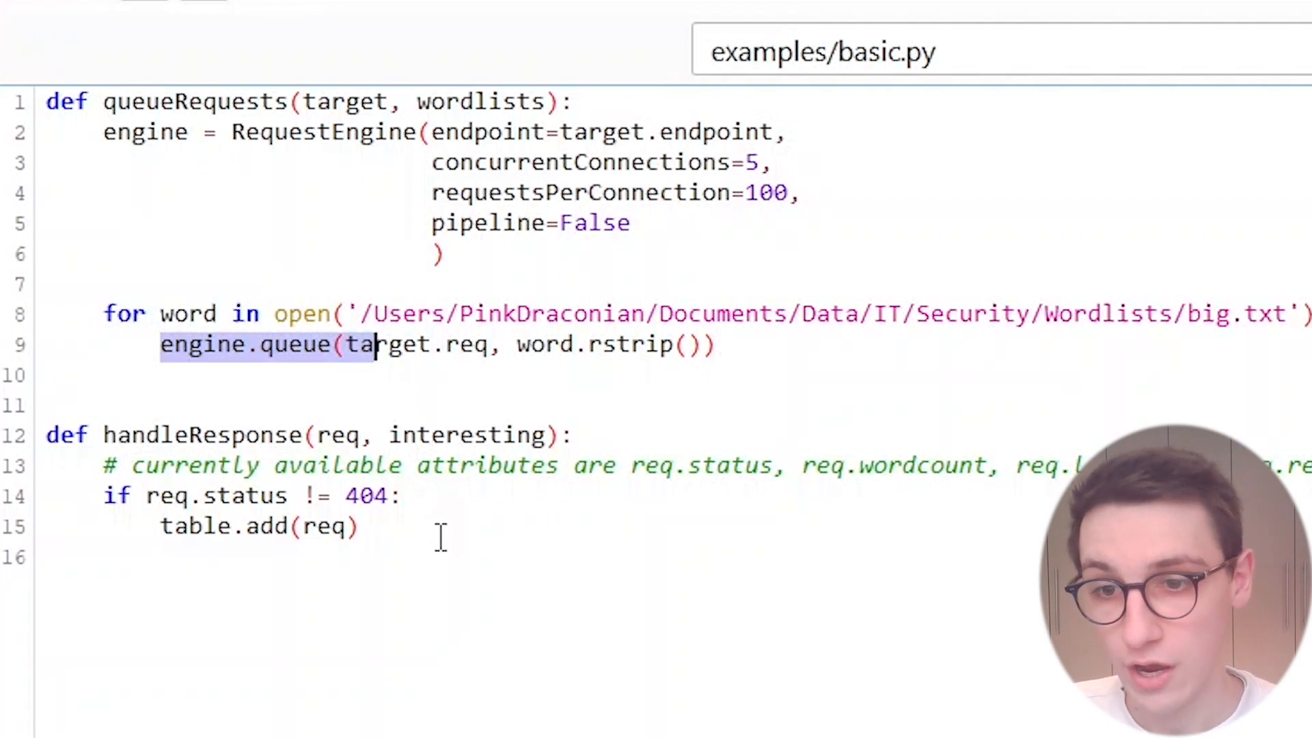
{"action": "mouse_move", "coordinate": [106, 494]}
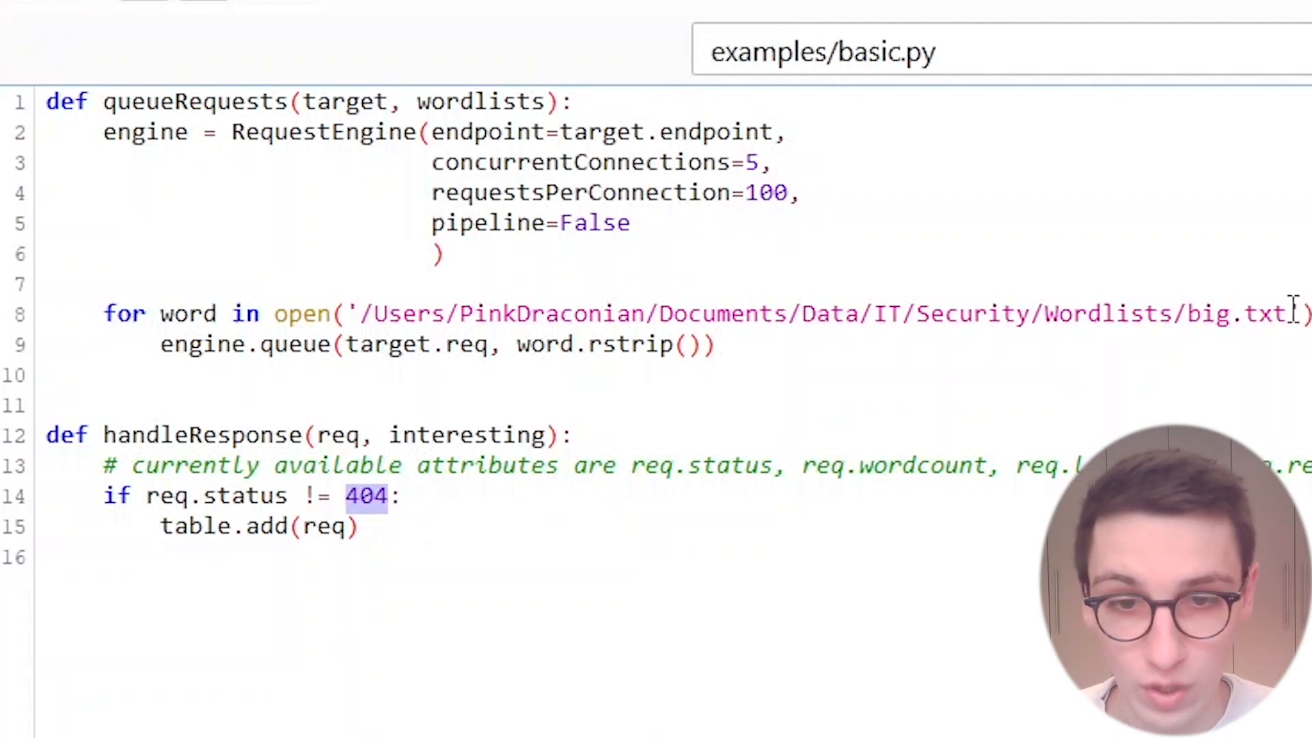
{"action": "left_click", "coordinate": [806, 193]}
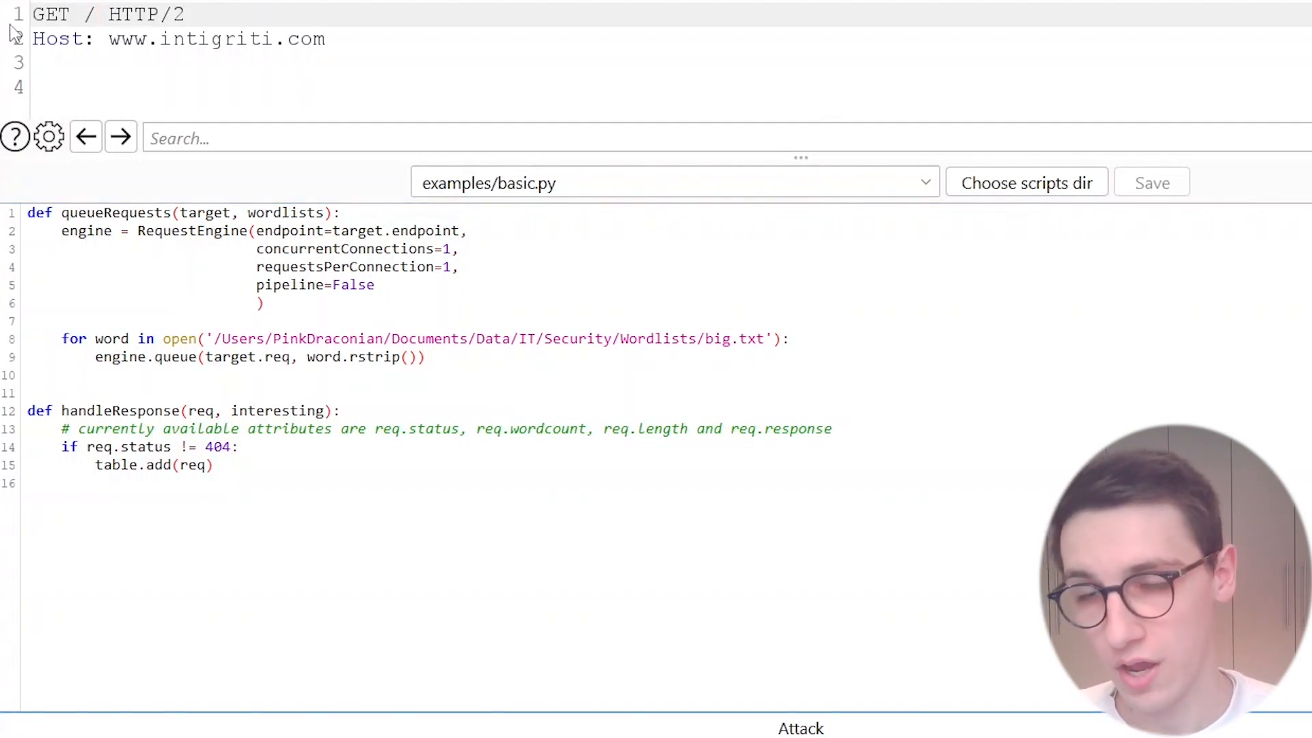
Step: Insert a %s placeholder in the request path and move to the concurrentConnections value
{"action": "type", "text": "%s"}
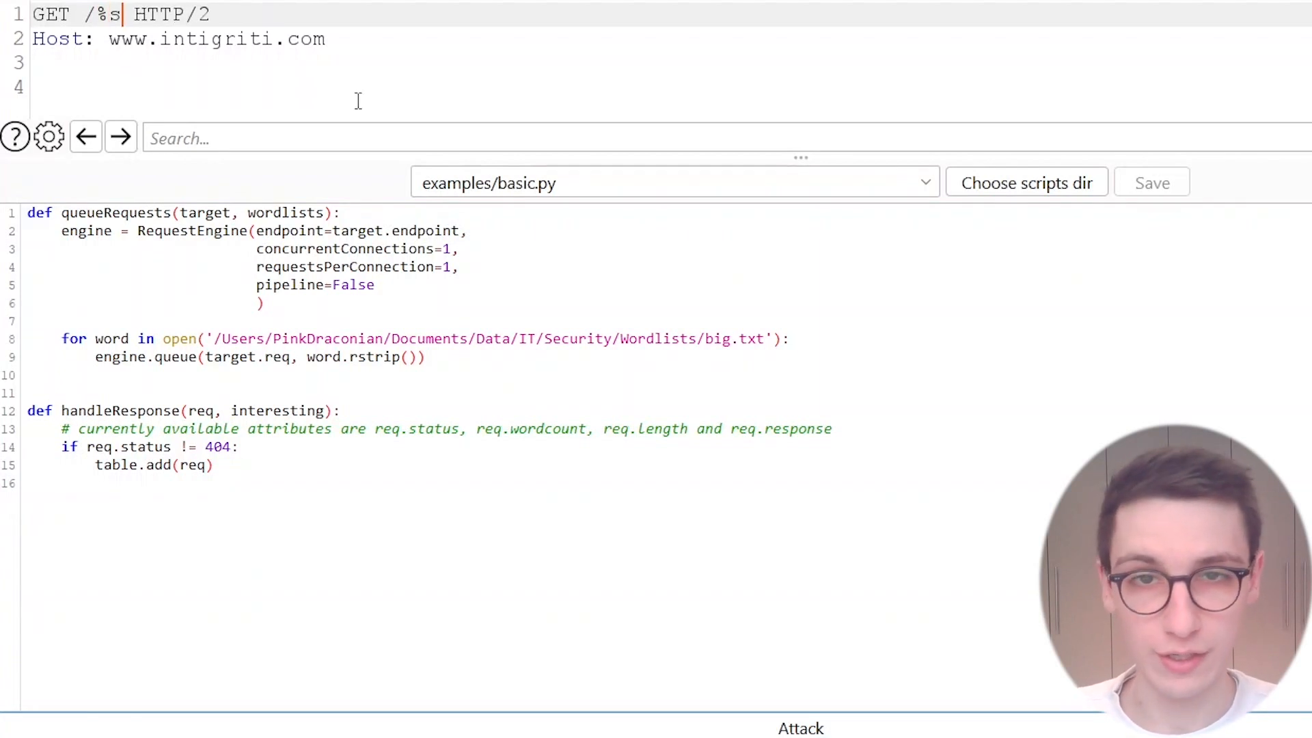
{"action": "double_click", "coordinate": [107, 15]}
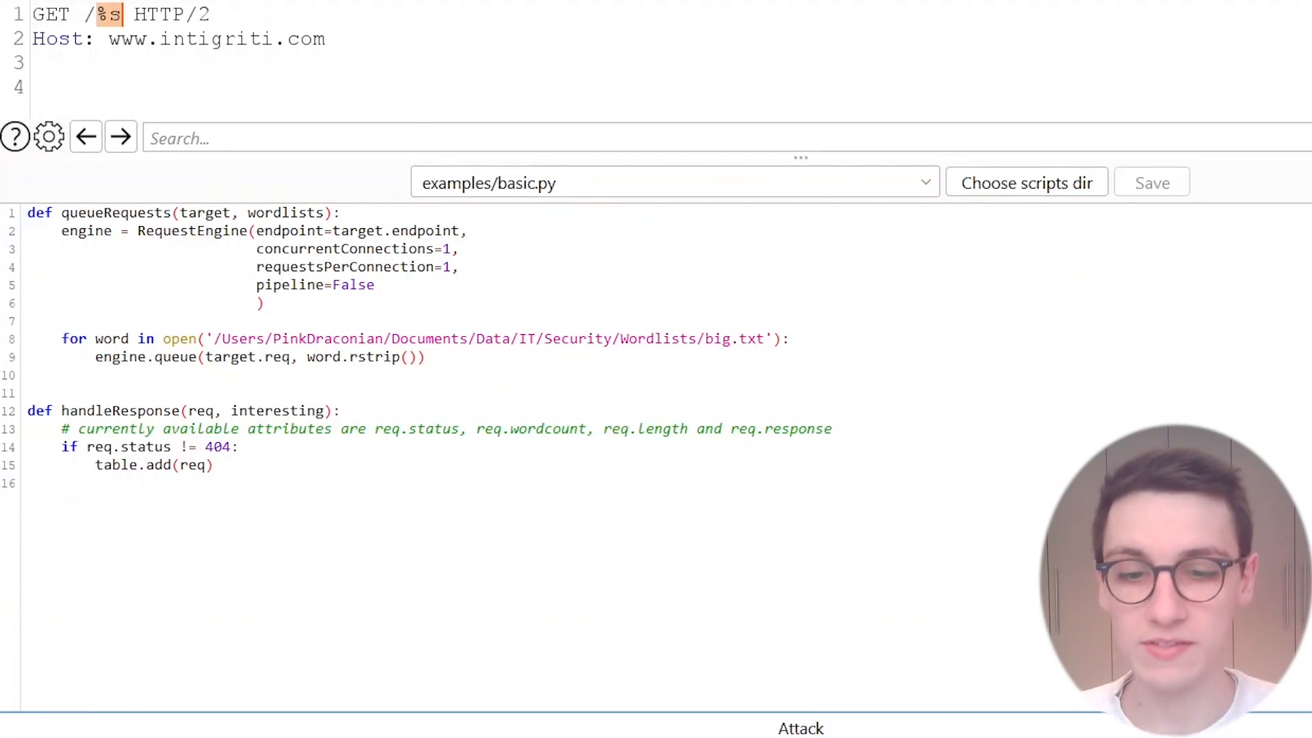
{"action": "left_click", "coordinate": [801, 729]}
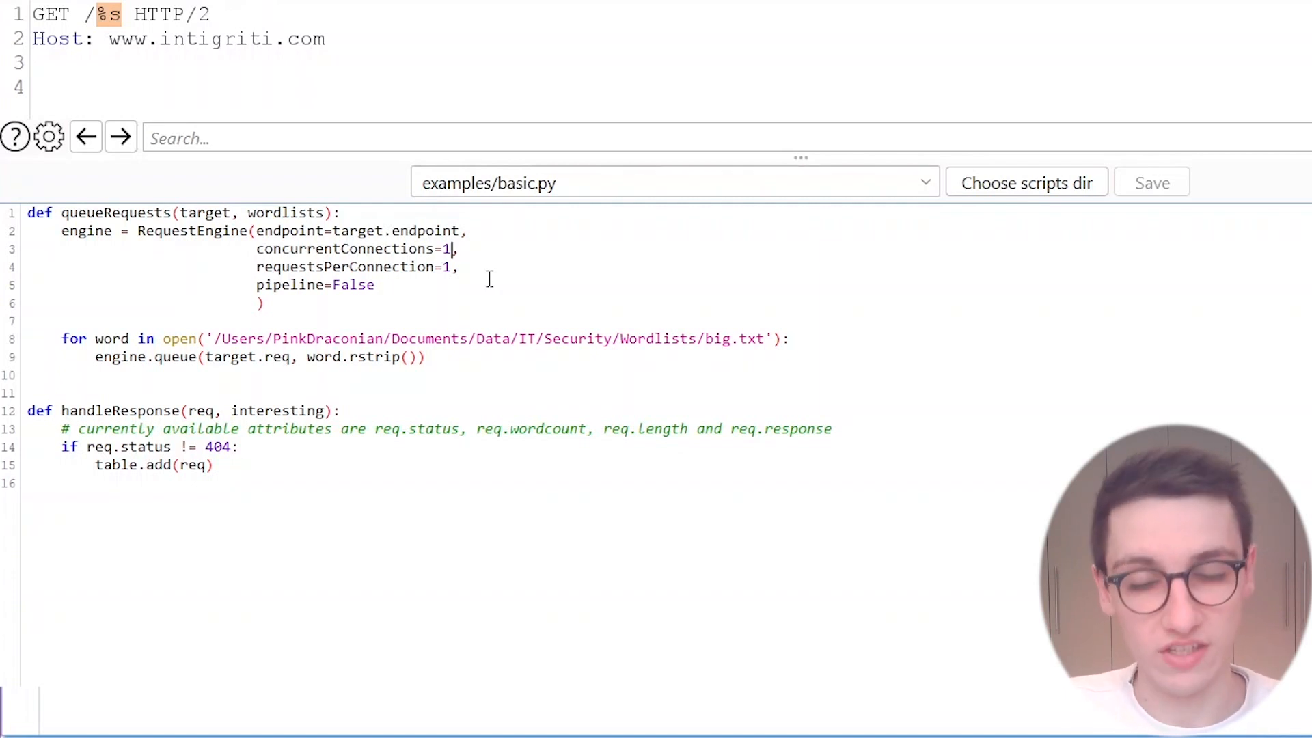
Step: Replace the concurrentConnections value with 25
{"action": "key", "text": "Backspace"}
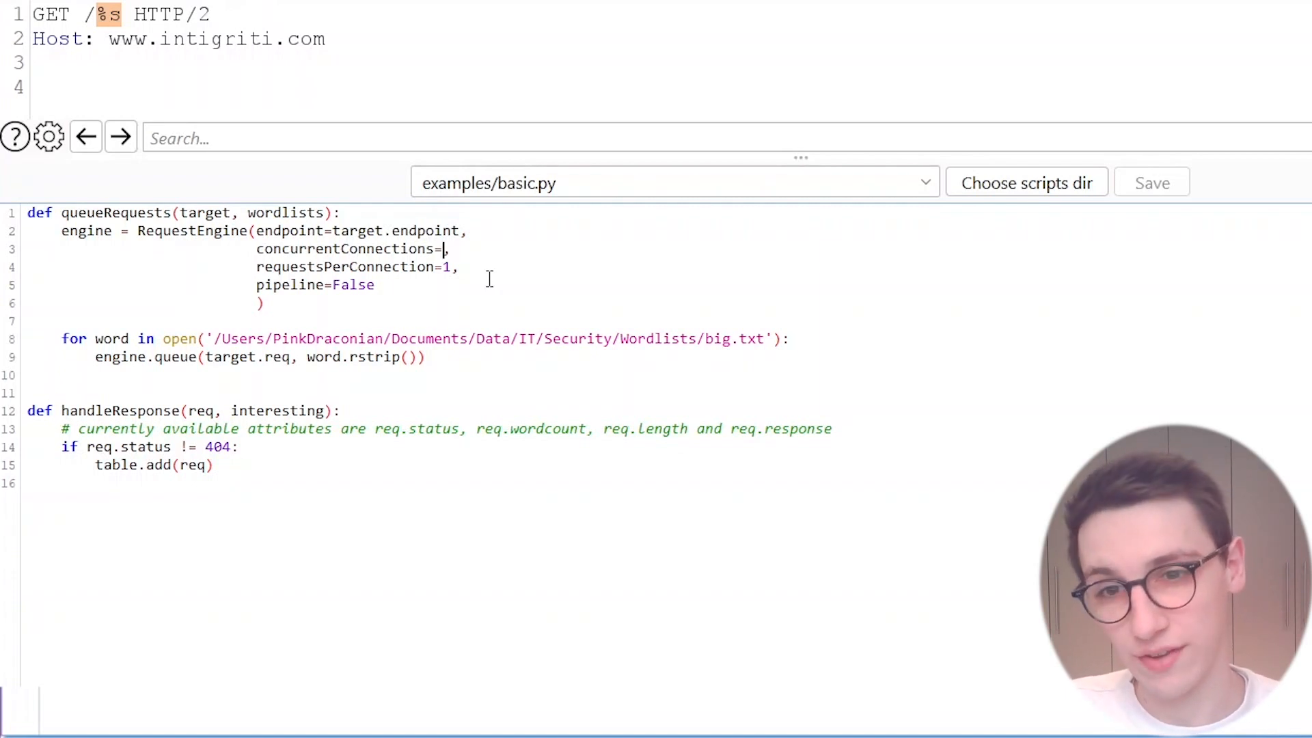
{"action": "type", "text": "25"}
{"action": "left_click", "coordinate": [358, 266]}
{"action": "type", "text": "00"}
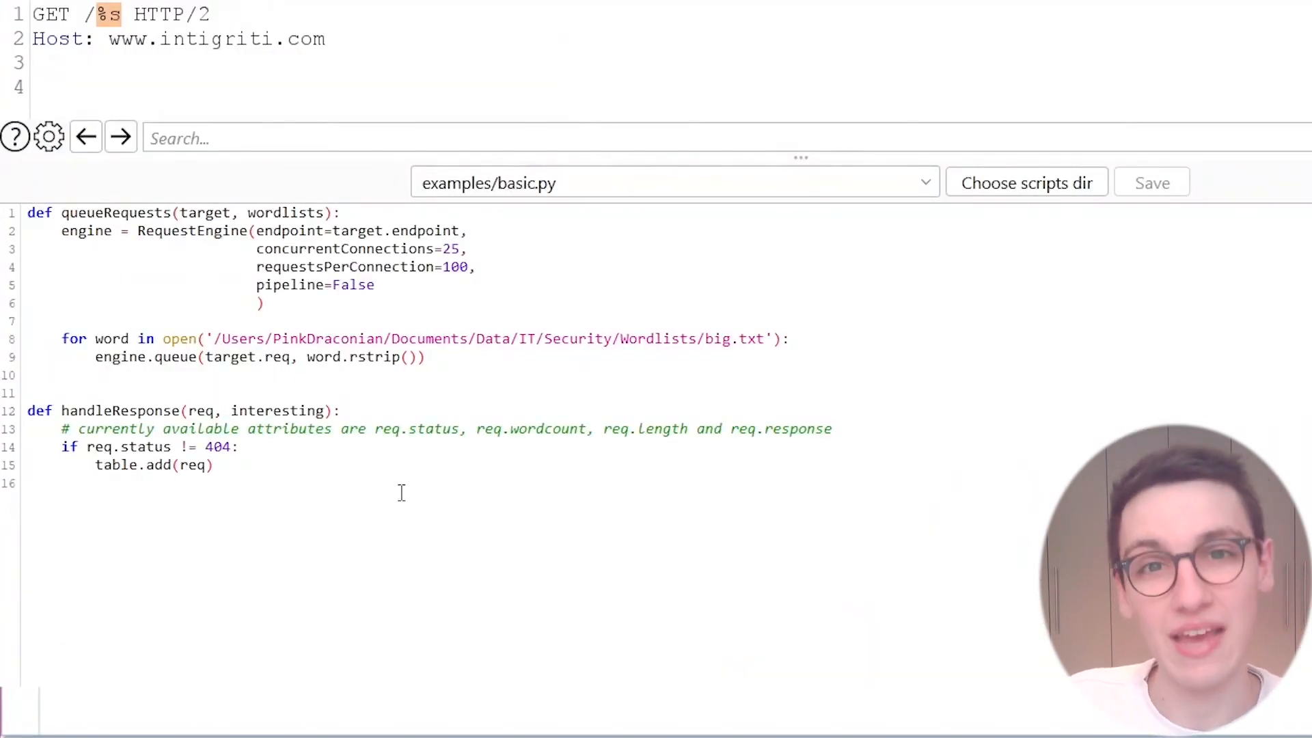
Step: Set pipeline to True in the script
{"action": "left_click", "coordinate": [366, 284]}
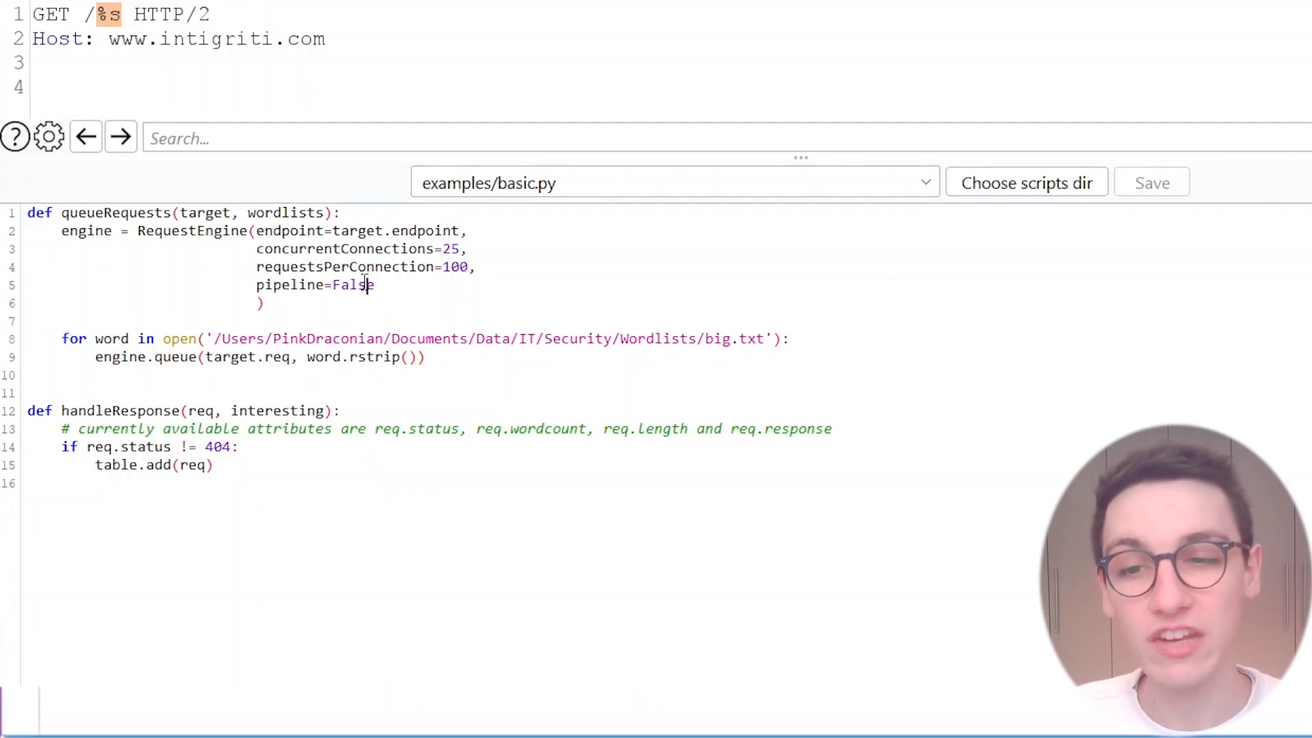
{"action": "type", "text": "True"}
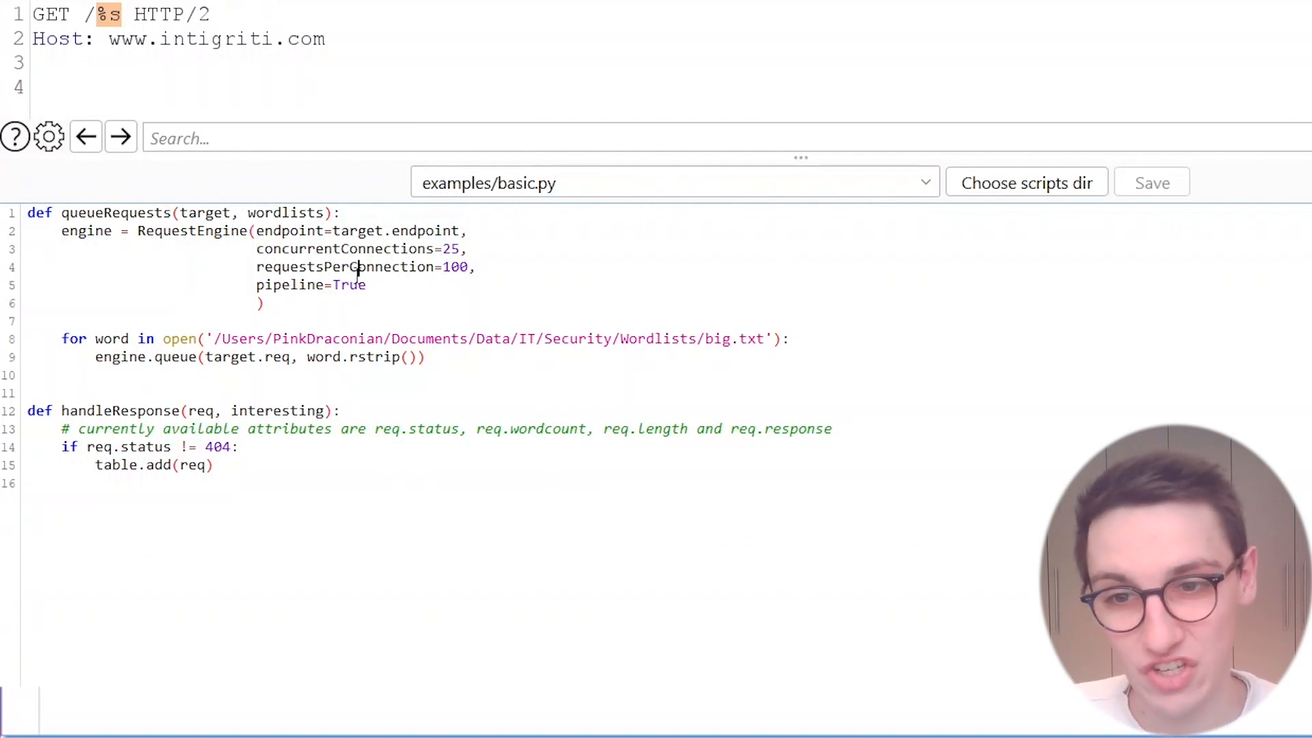
{"action": "double_click", "coordinate": [348, 285]}
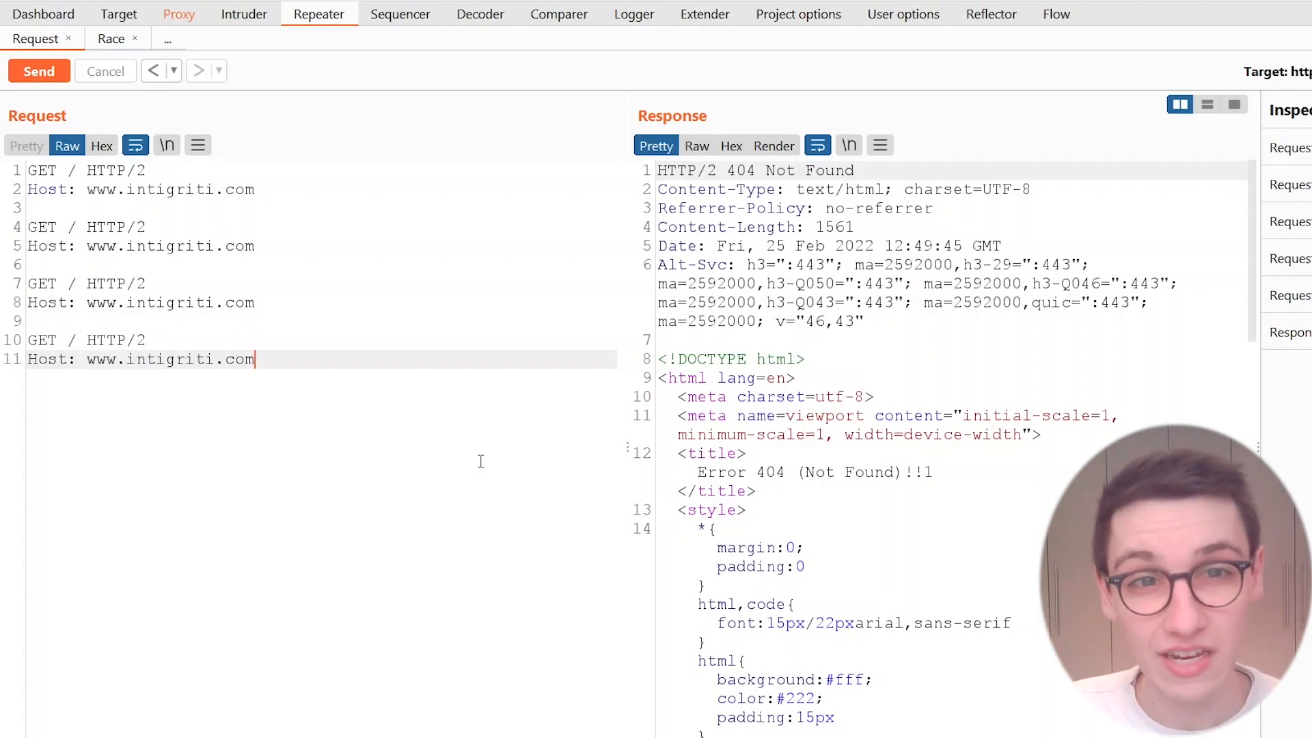
{"action": "mouse_move", "coordinate": [927, 33]}
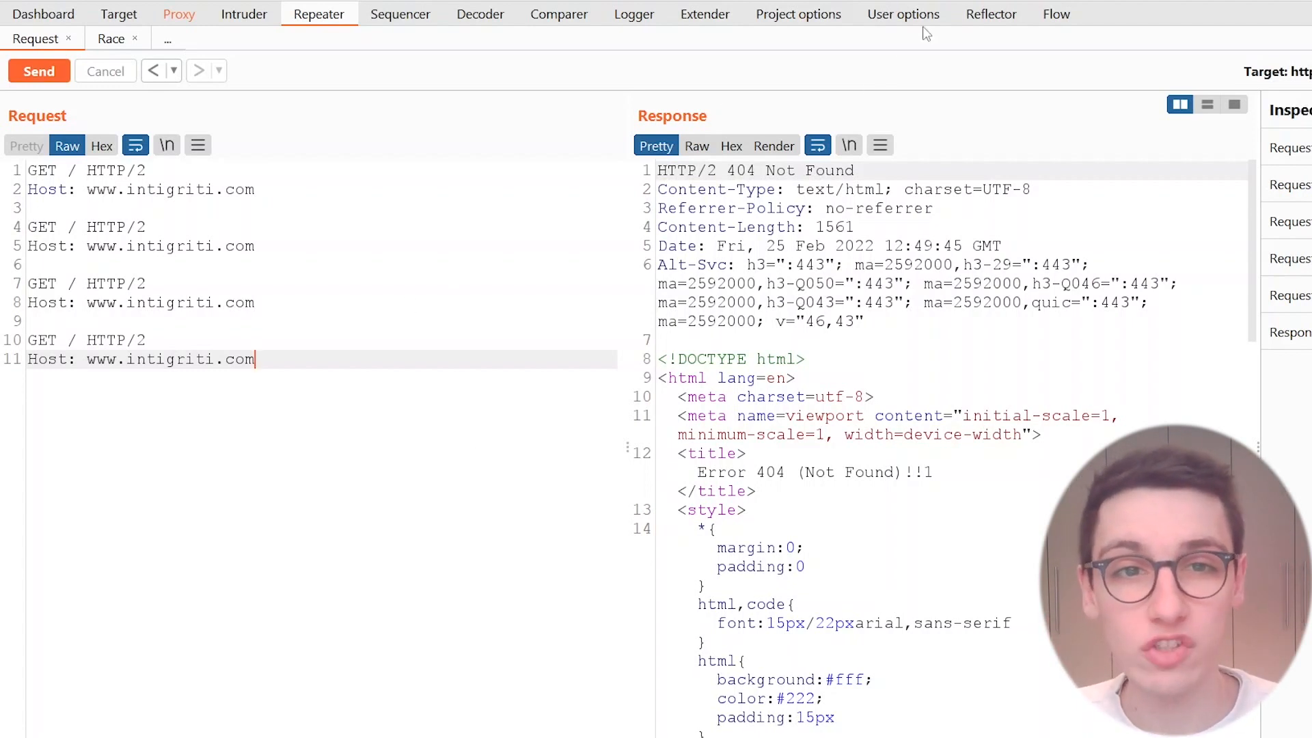
Step: Show Turbo Intruder listed as installed in the BApp Store
{"action": "left_click", "coordinate": [705, 14]}
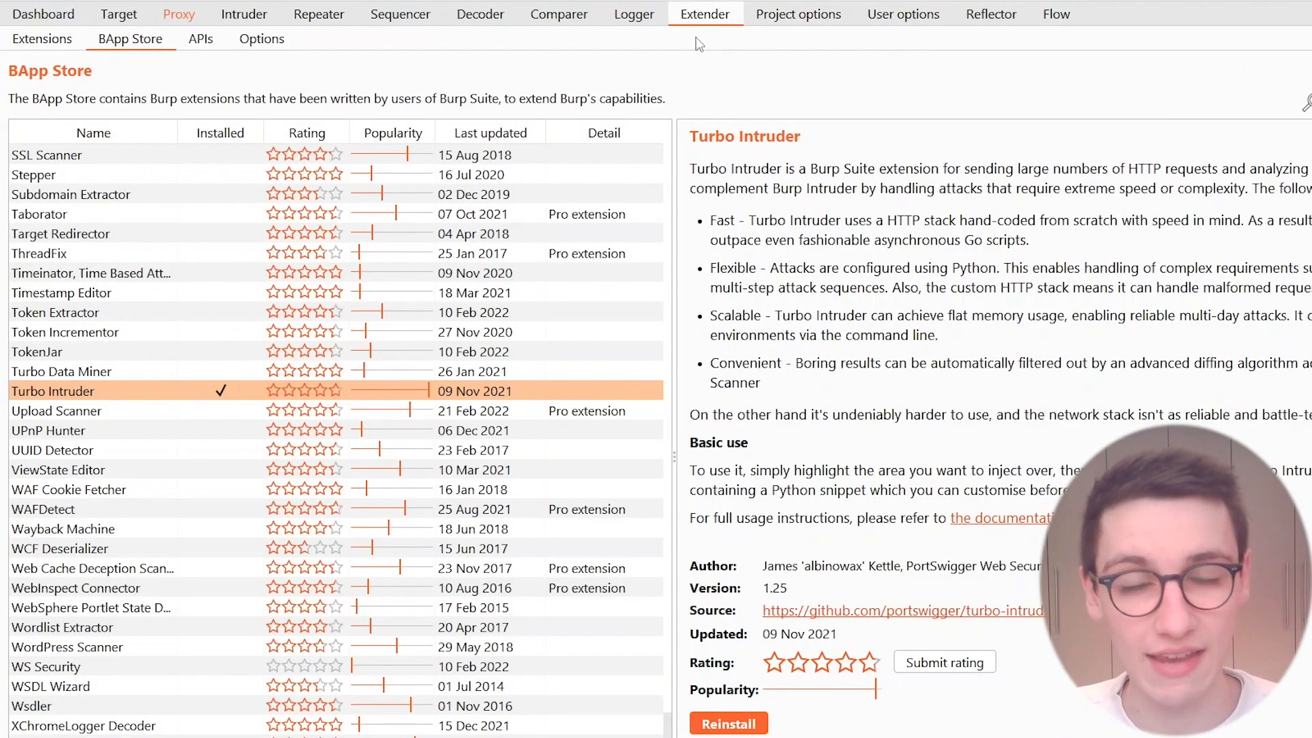
{"action": "mouse_move", "coordinate": [333, 85]}
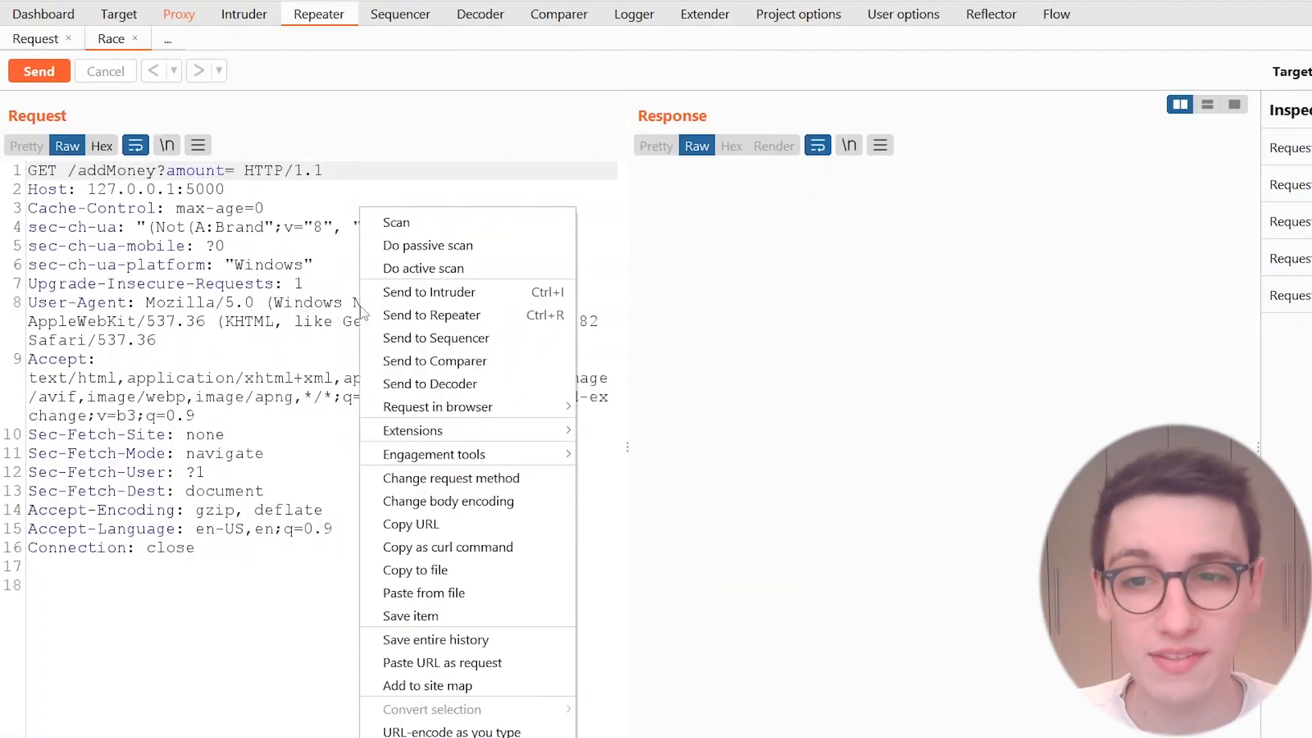
{"action": "mouse_move", "coordinate": [433, 454]}
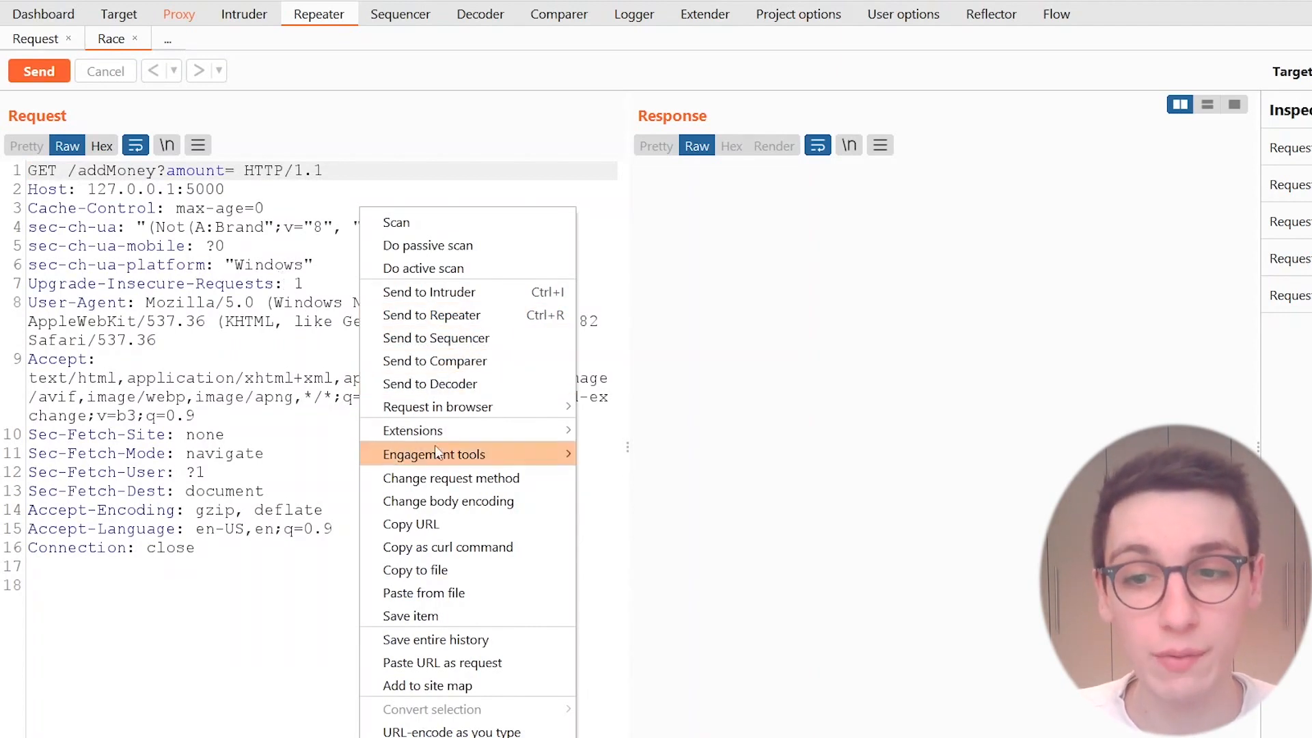
{"action": "mouse_move", "coordinate": [413, 431]}
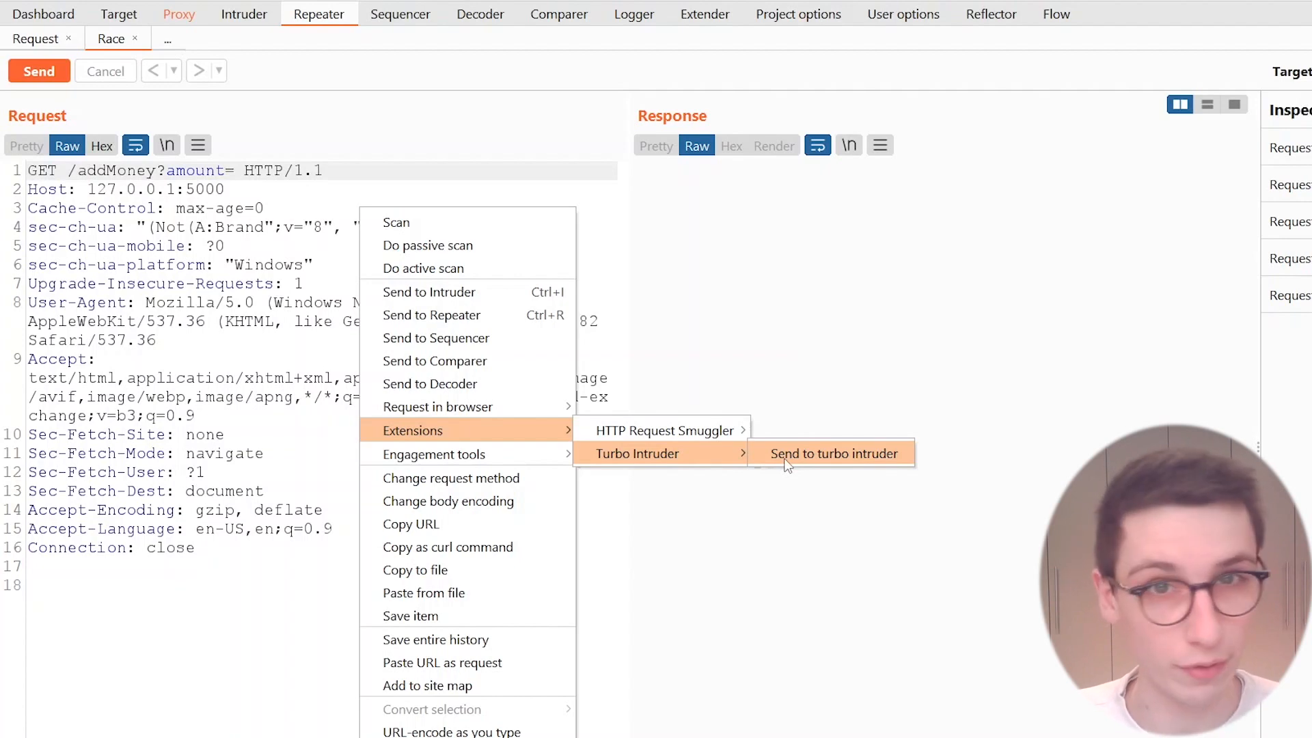
Step: Send /addMoney with an empty amount in Repeater to check the current balance
{"action": "left_click", "coordinate": [832, 454]}
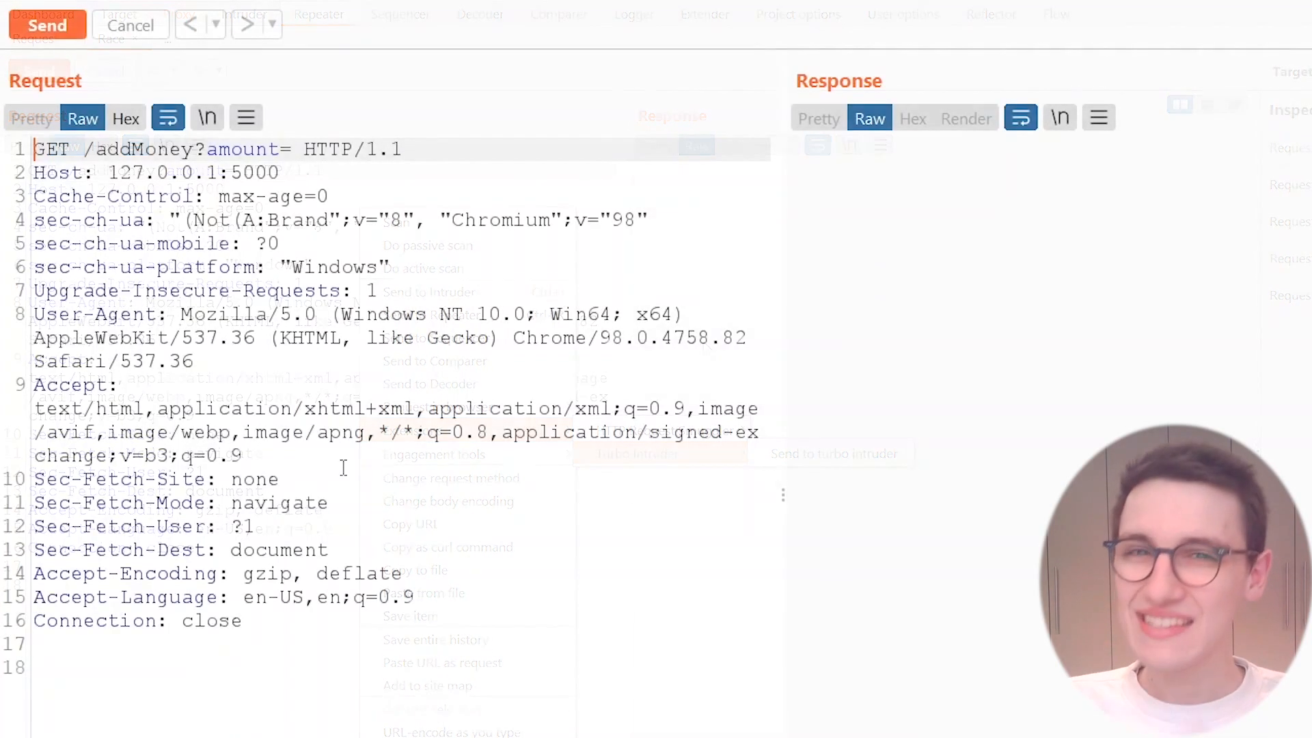
{"action": "left_click", "coordinate": [343, 469]}
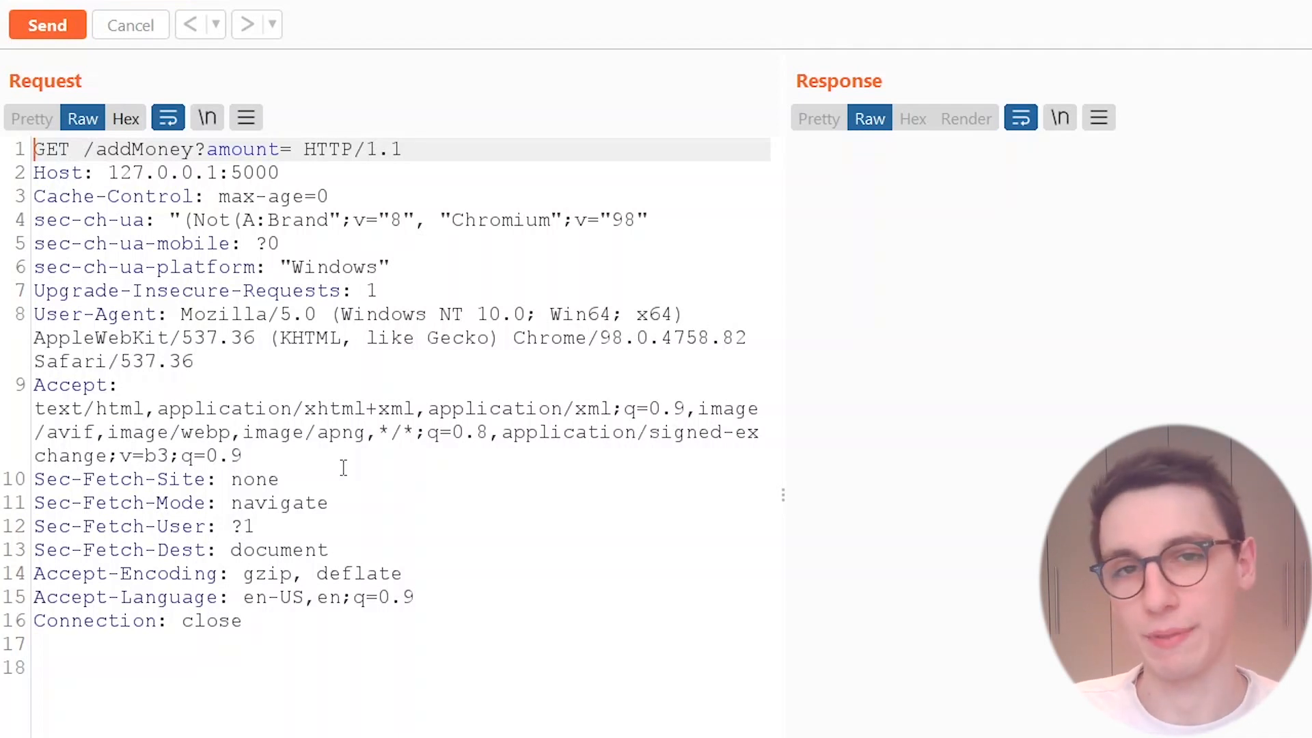
{"action": "left_click", "coordinate": [47, 24]}
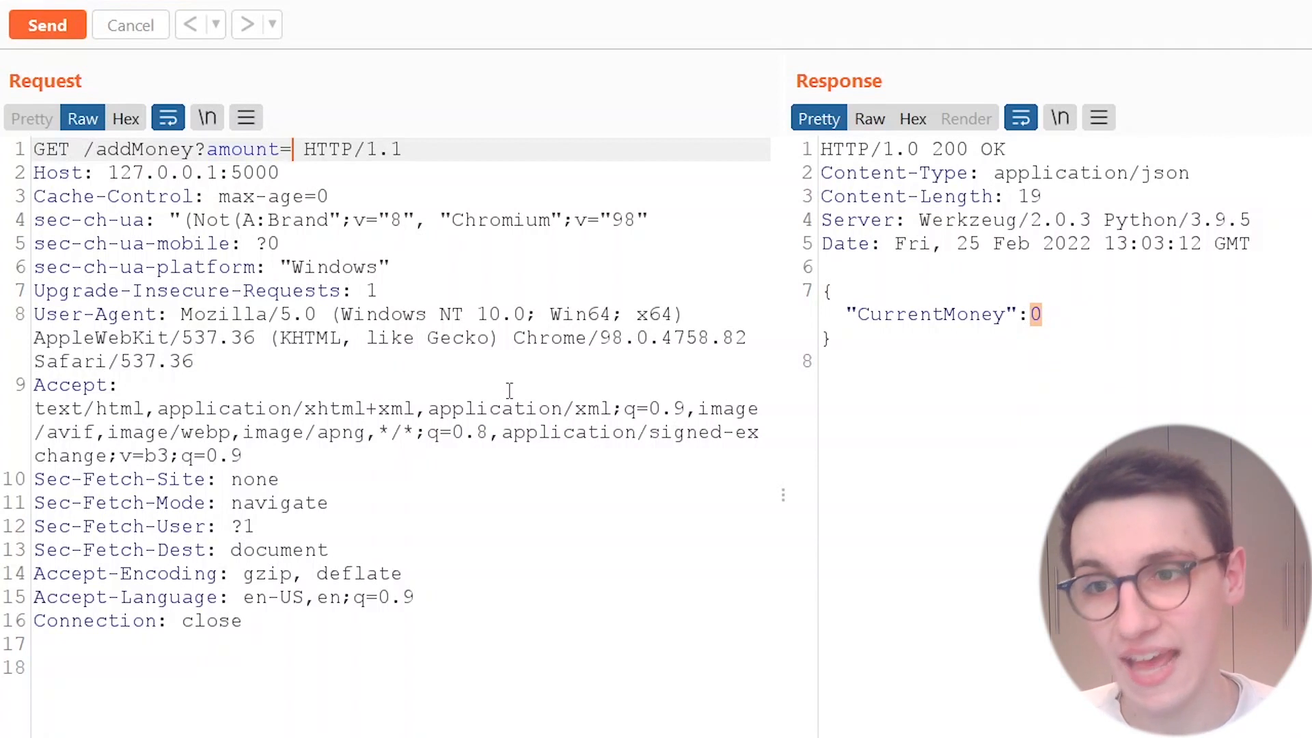
Step: Send /addMoney with amount 80, then resend to see the balance responses
{"action": "type", "text": "80"}
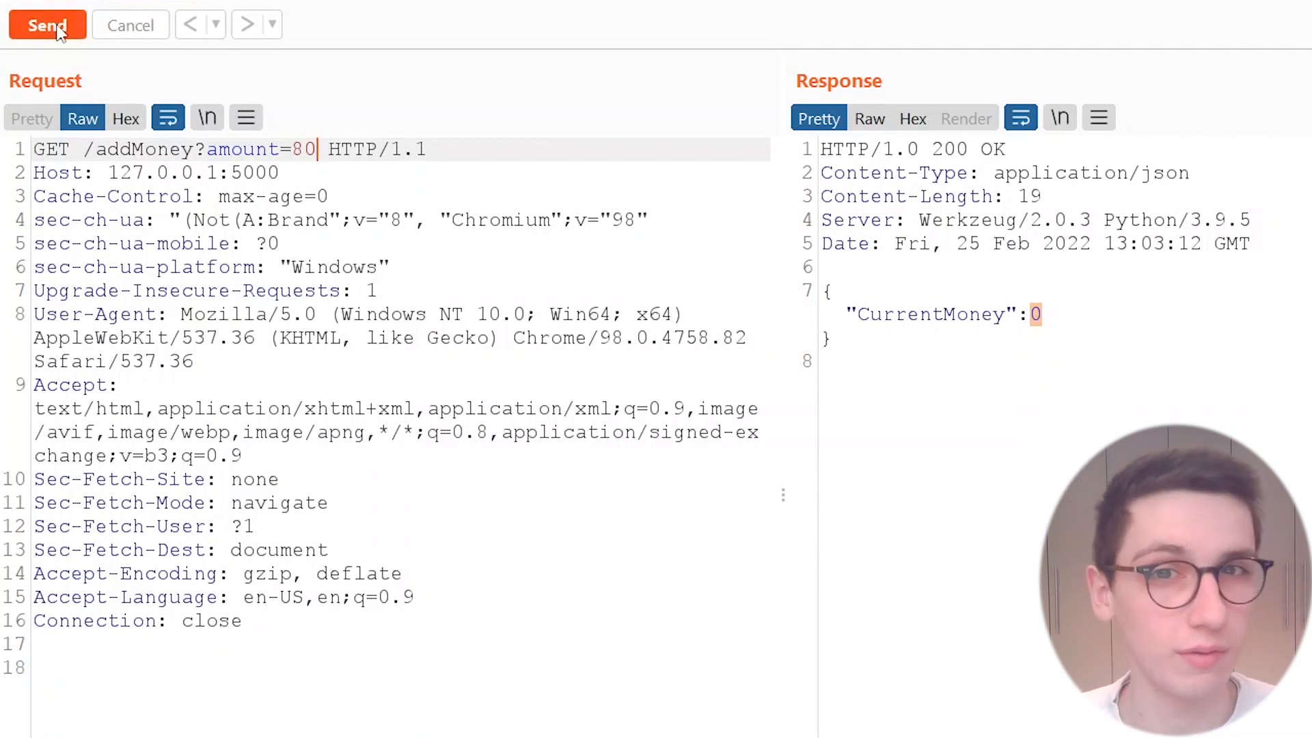
{"action": "left_click", "coordinate": [47, 24]}
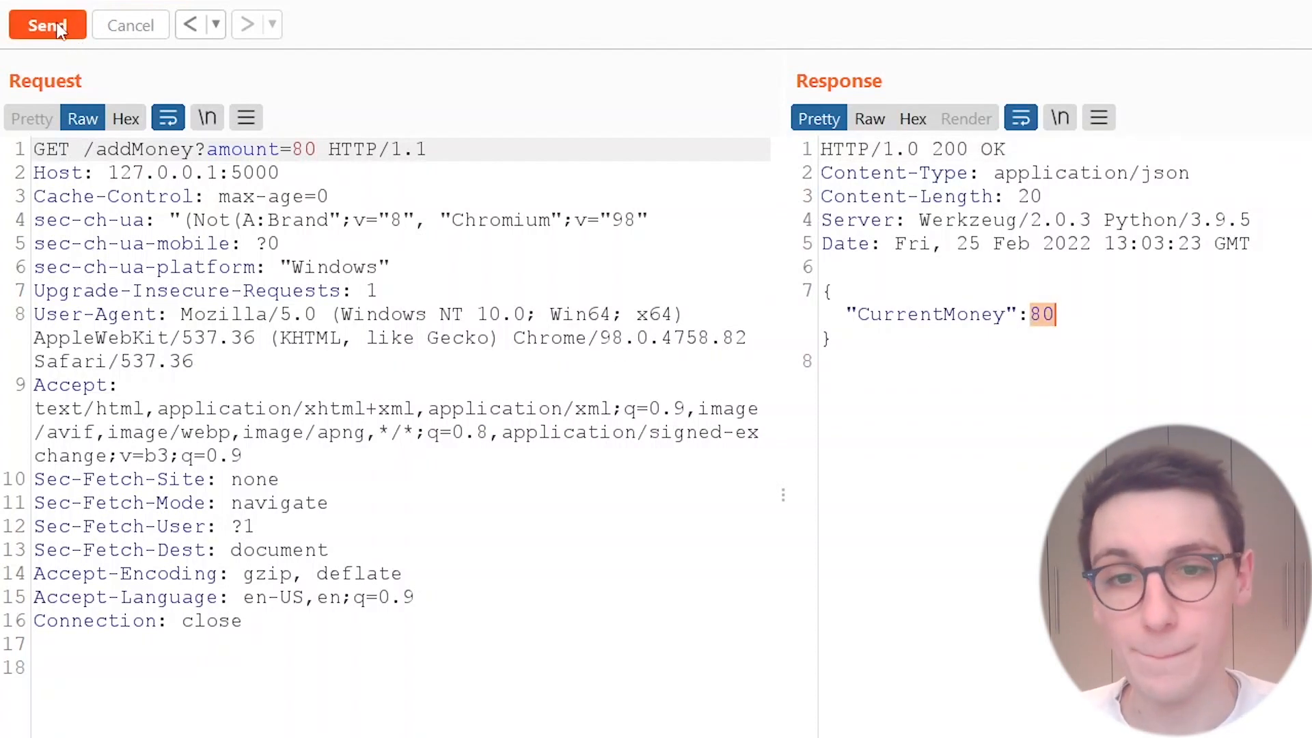
{"action": "left_click", "coordinate": [47, 25]}
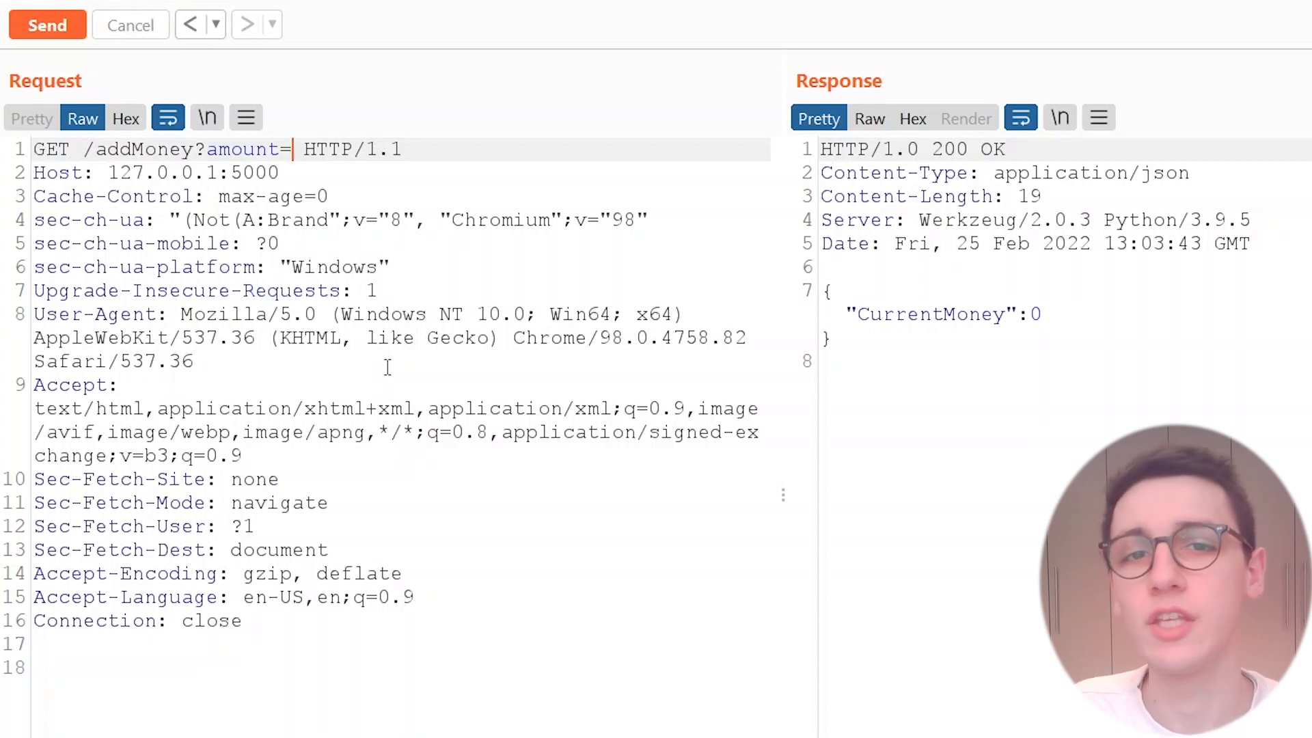
Step: Enter 101 as the amount and select the 101 value
{"action": "type", "text": "10"}
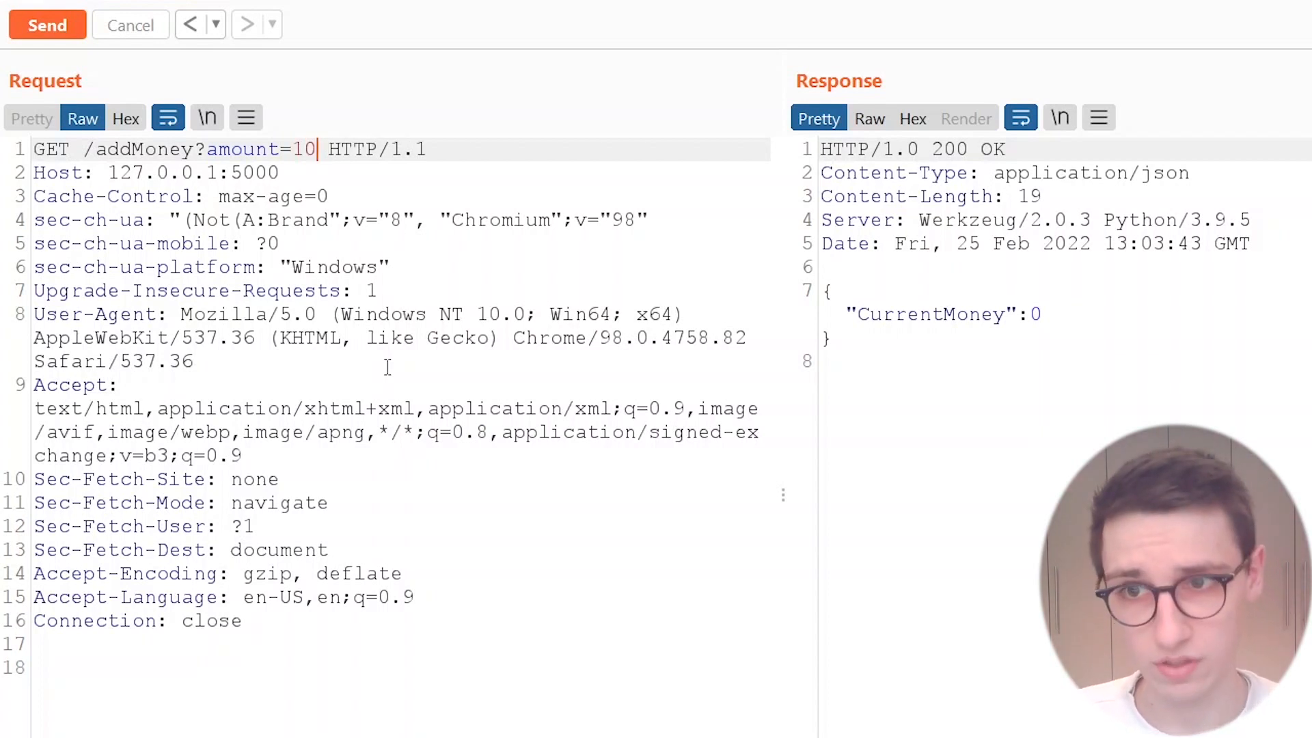
{"action": "type", "text": "1"}
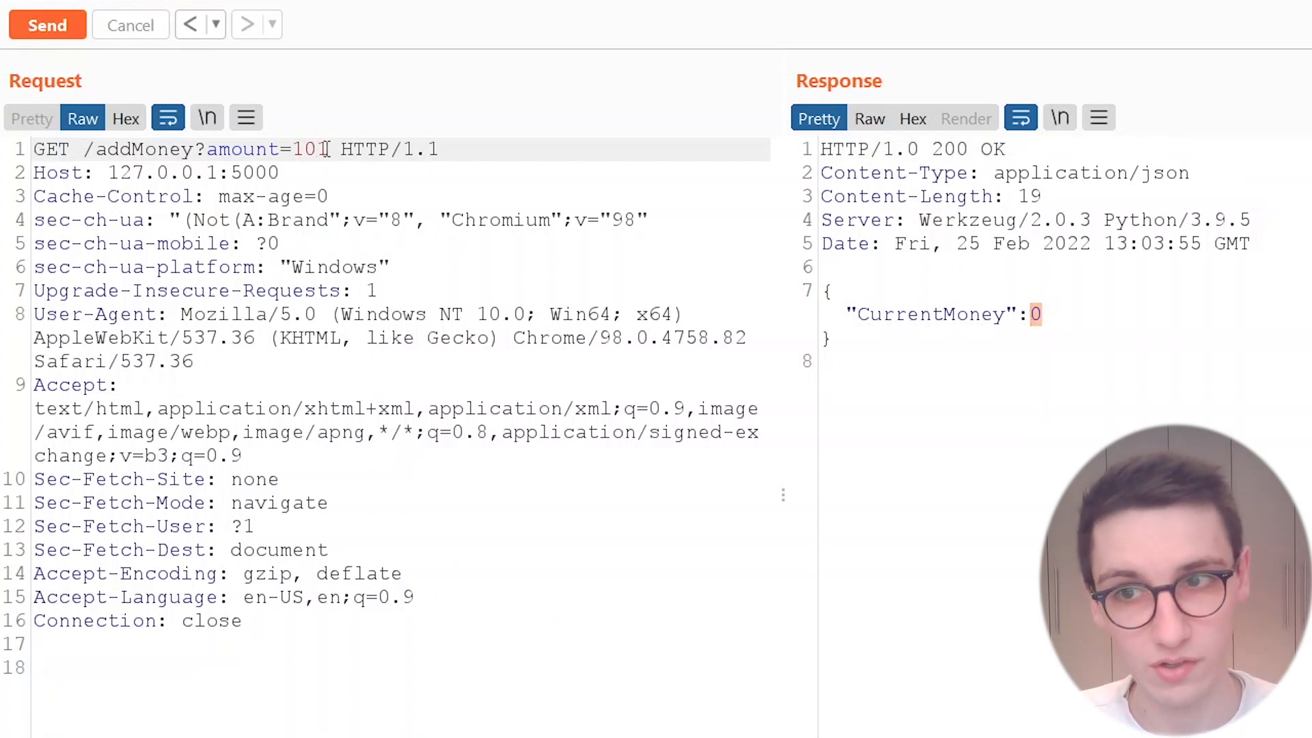
{"action": "double_click", "coordinate": [309, 149]}
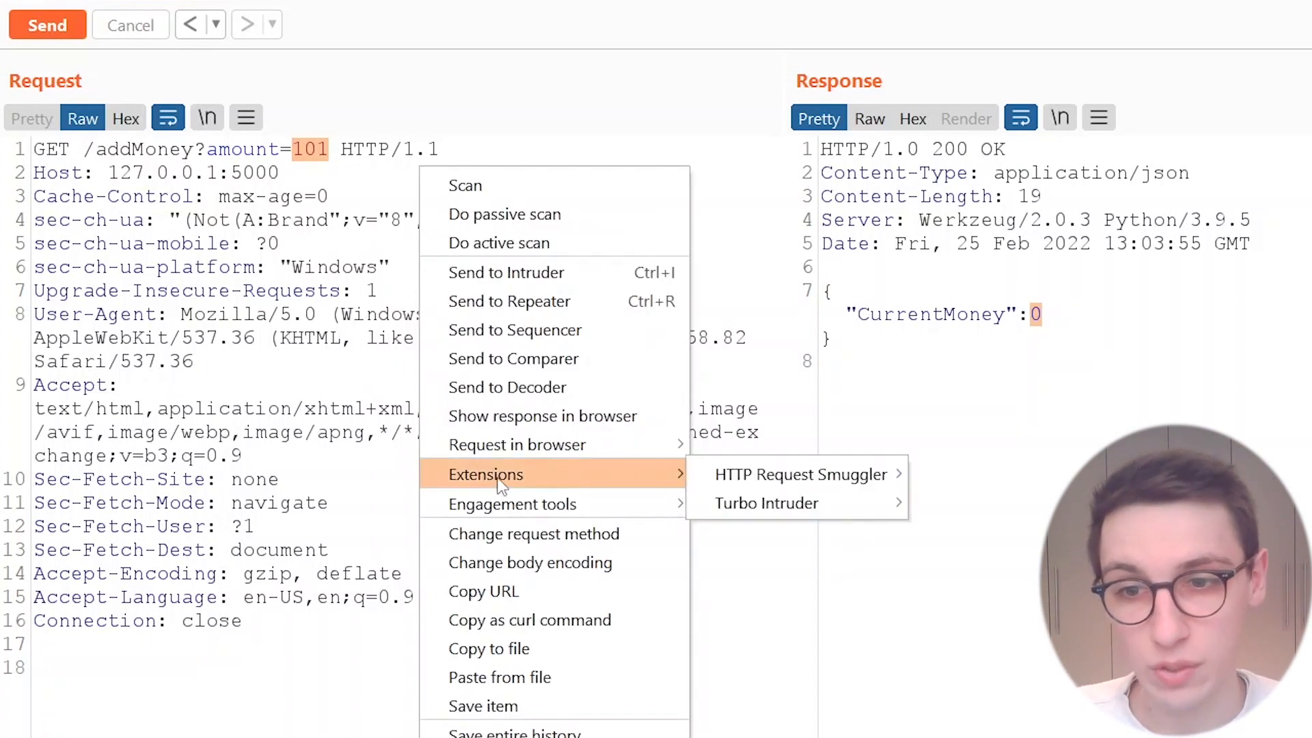
{"action": "mouse_move", "coordinate": [767, 503]}
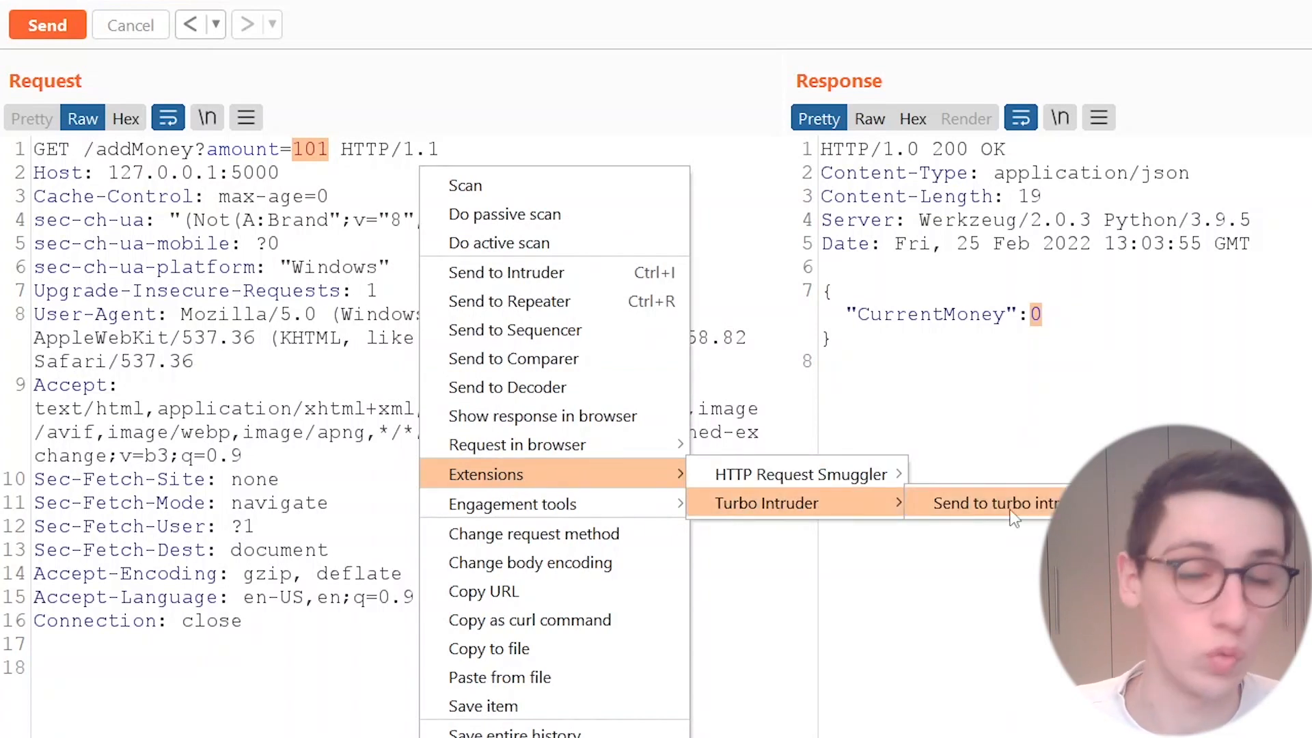
Step: Send the /addMoney request to Turbo Intruder and load the examples/race.py script
{"action": "left_click", "coordinate": [995, 502]}
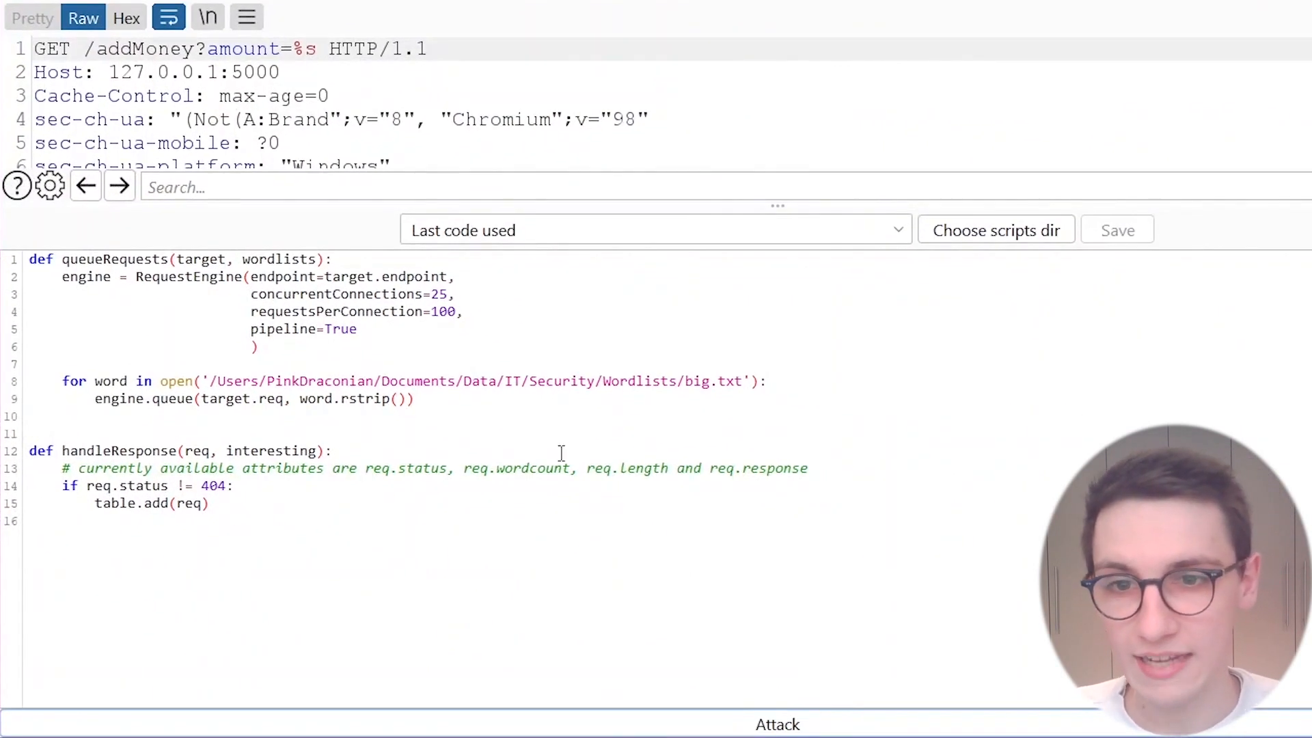
{"action": "left_click", "coordinate": [655, 229]}
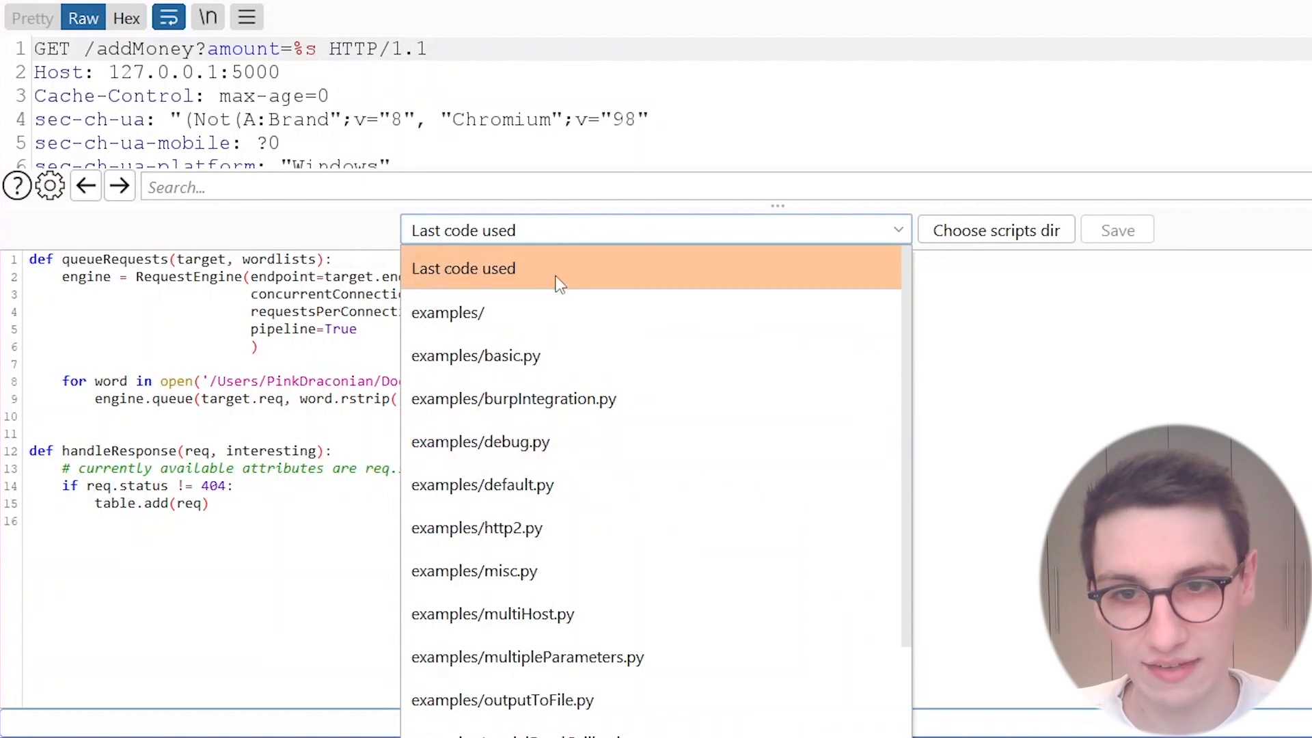
{"action": "scroll", "scroll_direction": "down", "scroll_amount": 3}
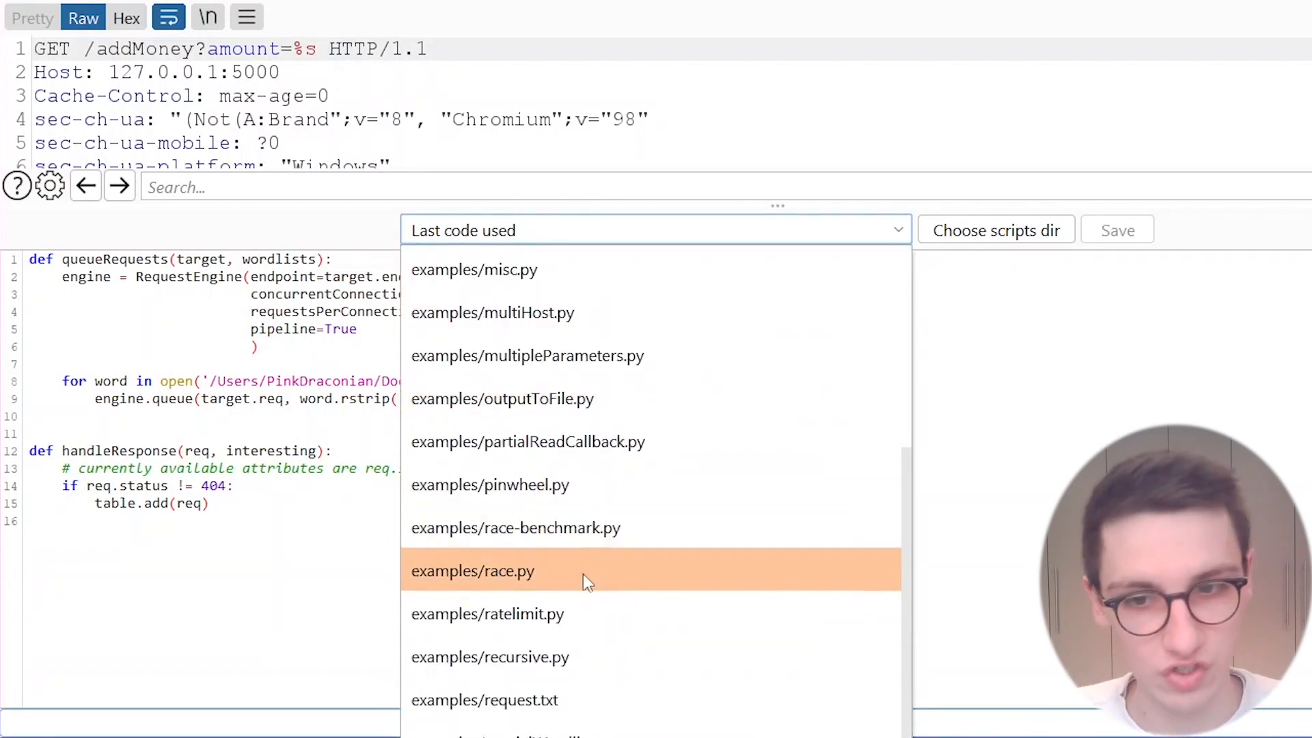
{"action": "left_click", "coordinate": [473, 571]}
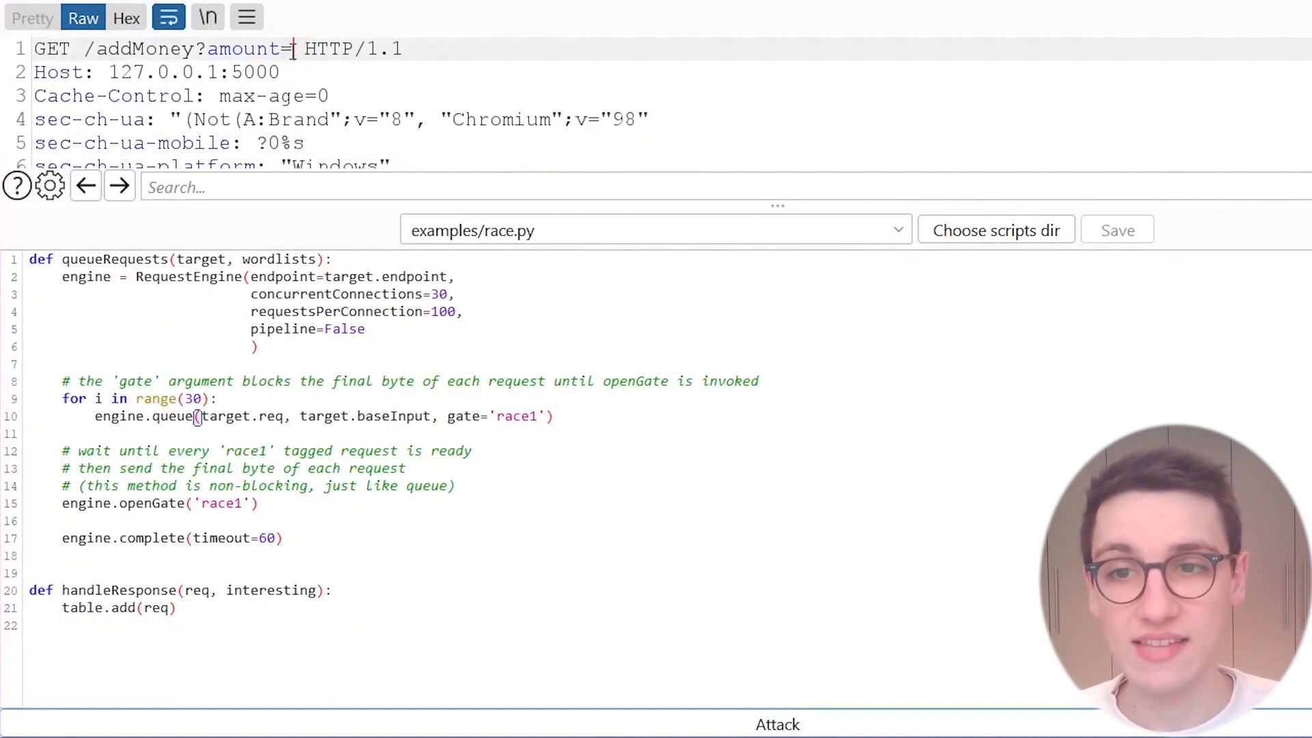
Step: Set the Turbo Intruder request's amount parameter to 99
{"action": "type", "text": "99"}
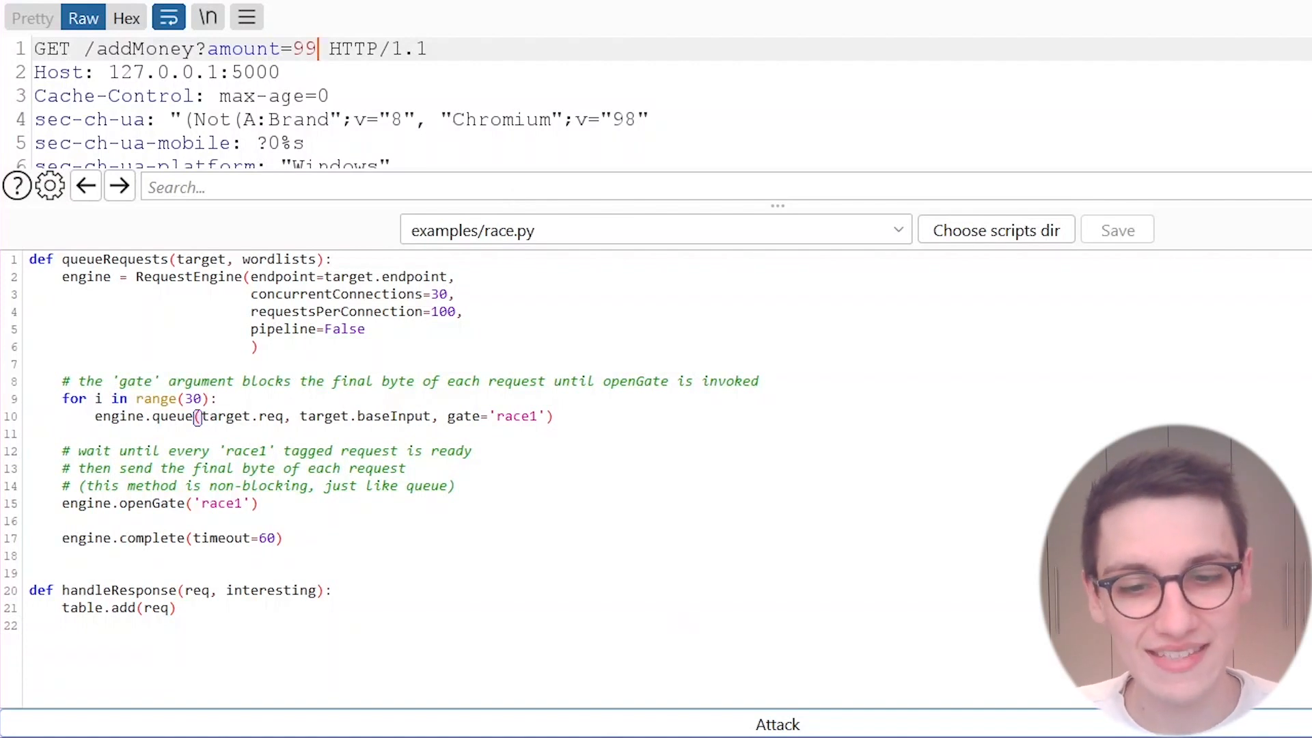
Step: Launch the 30-request /addMoney race, inspect results showing CurrentMoney 2970, then return to race.py configuration
{"action": "left_click", "coordinate": [776, 725]}
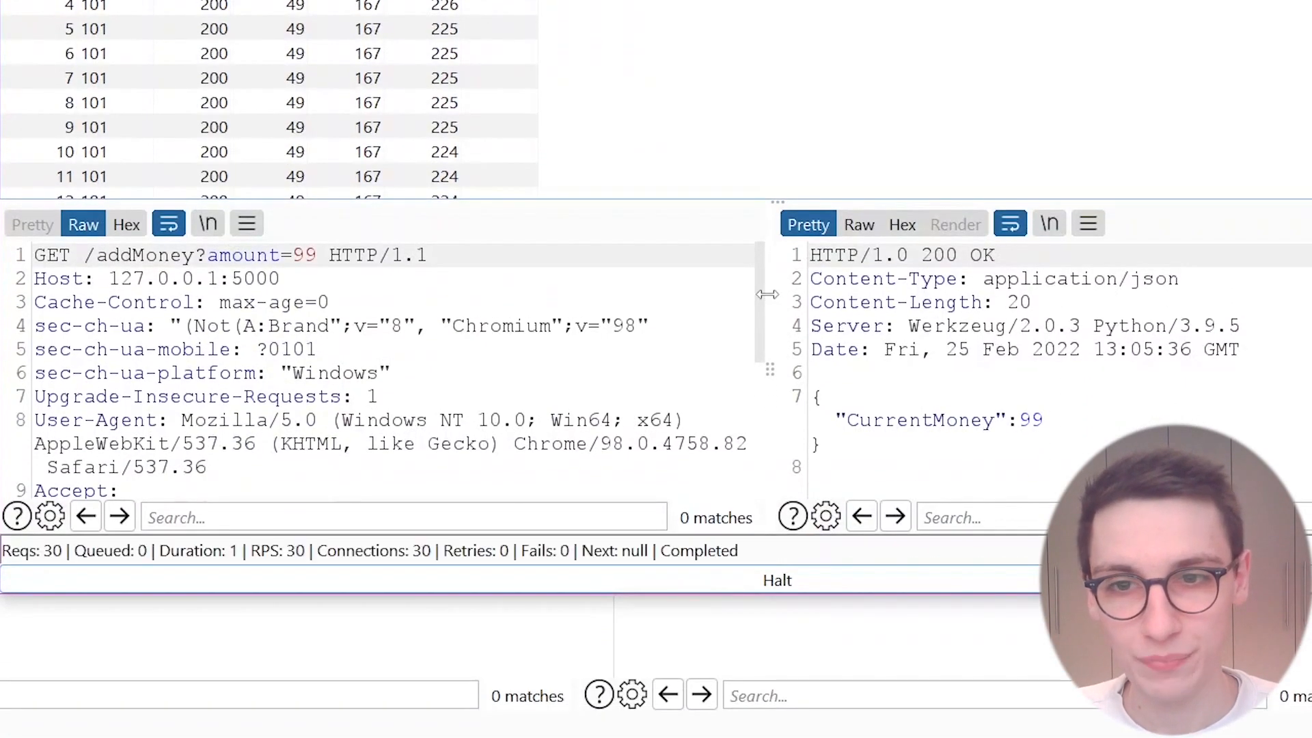
{"action": "mouse_move", "coordinate": [1045, 429]}
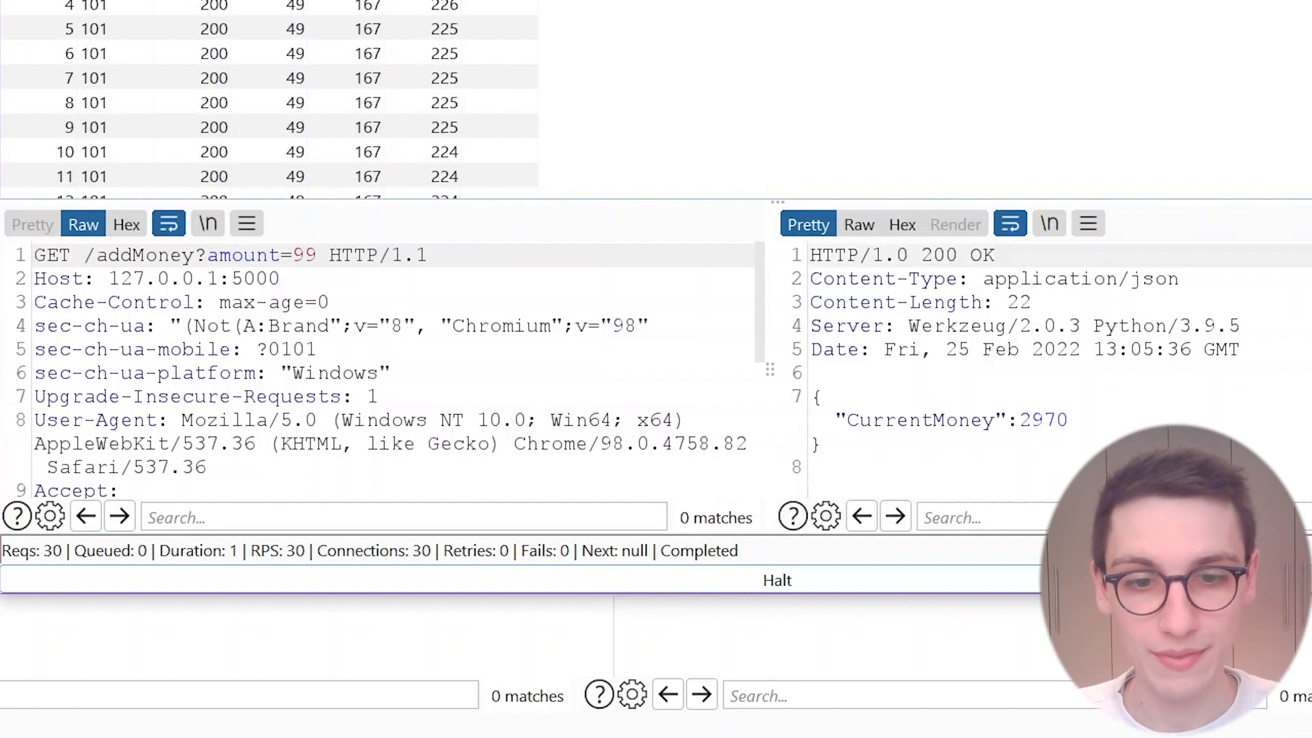
{"action": "left_click", "coordinate": [251, 53]}
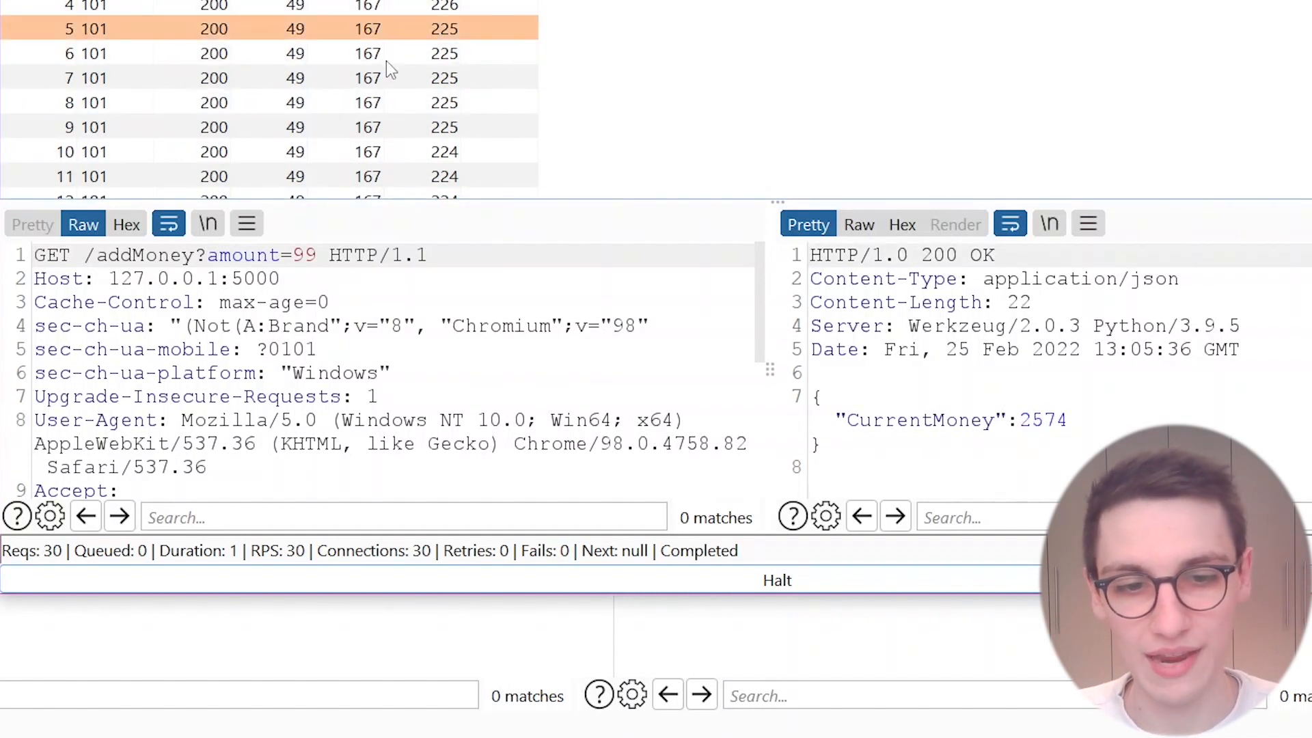
{"action": "scroll", "scroll_direction": "down", "scroll_amount": 3}
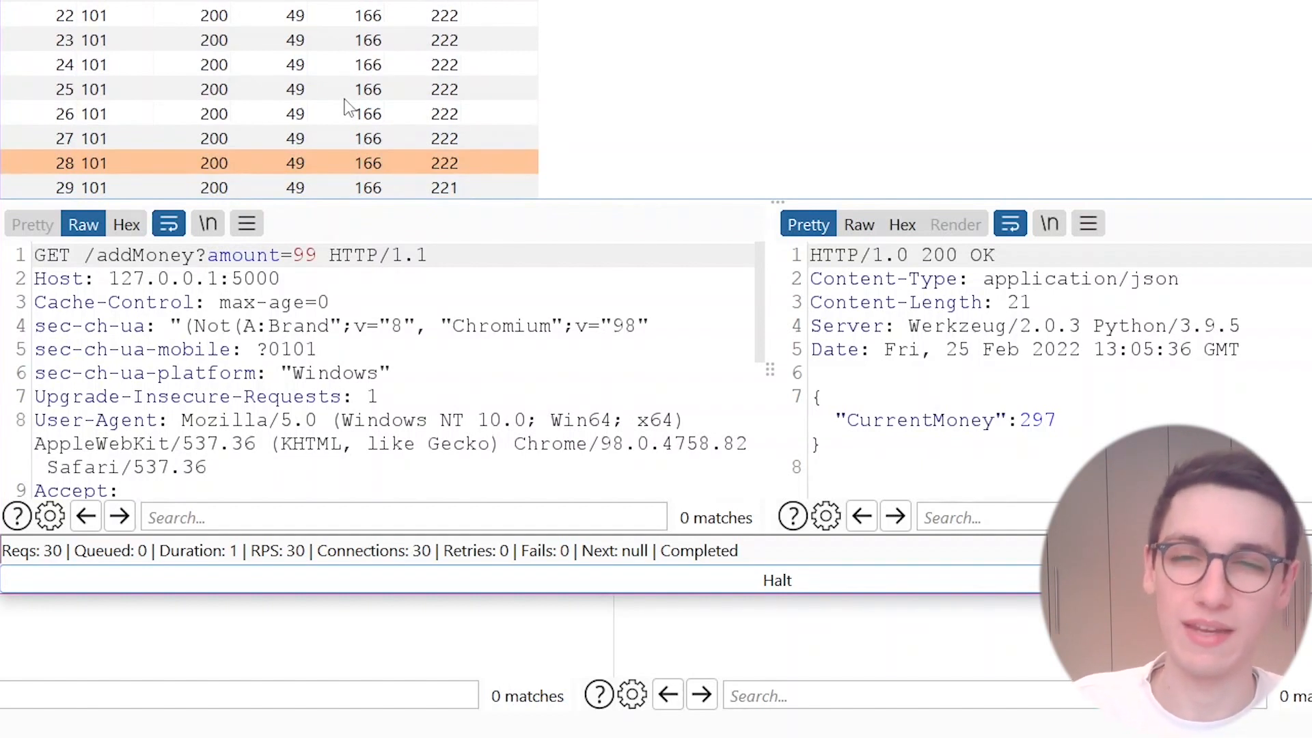
{"action": "mouse_move", "coordinate": [406, 44]}
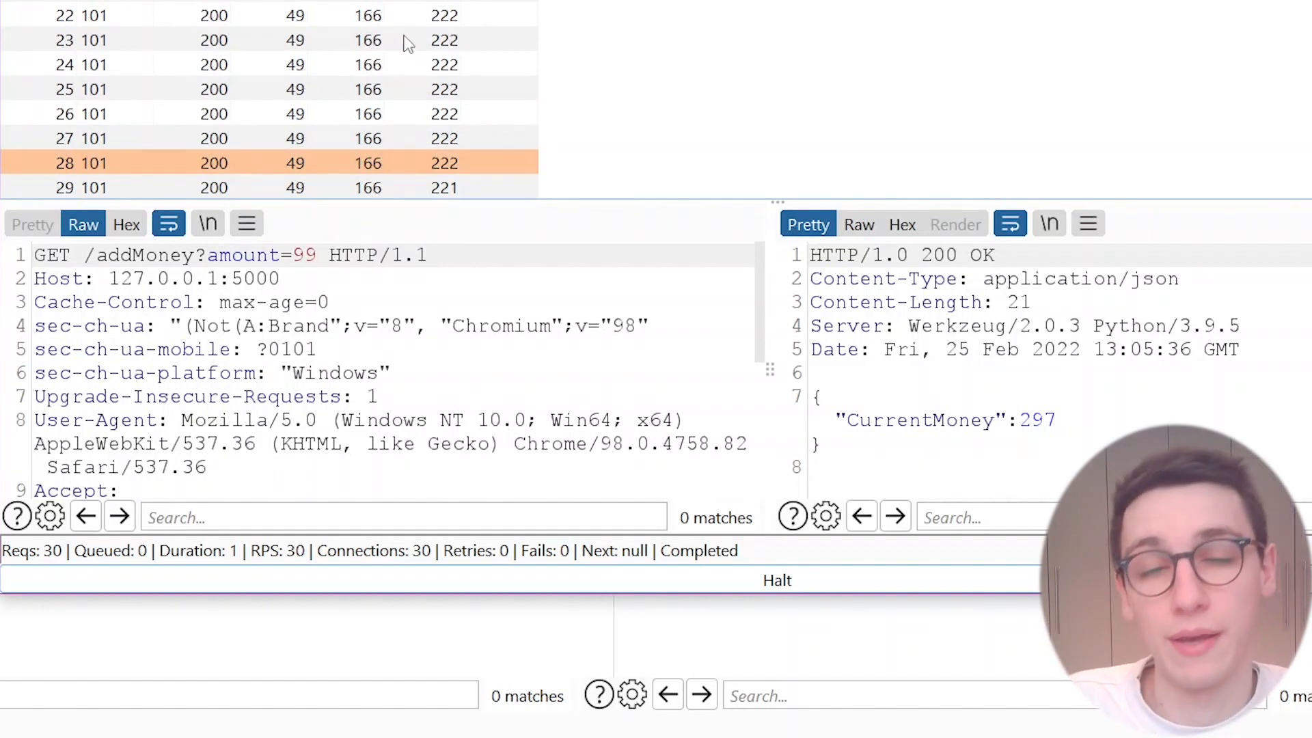
{"action": "mouse_move", "coordinate": [439, 65]}
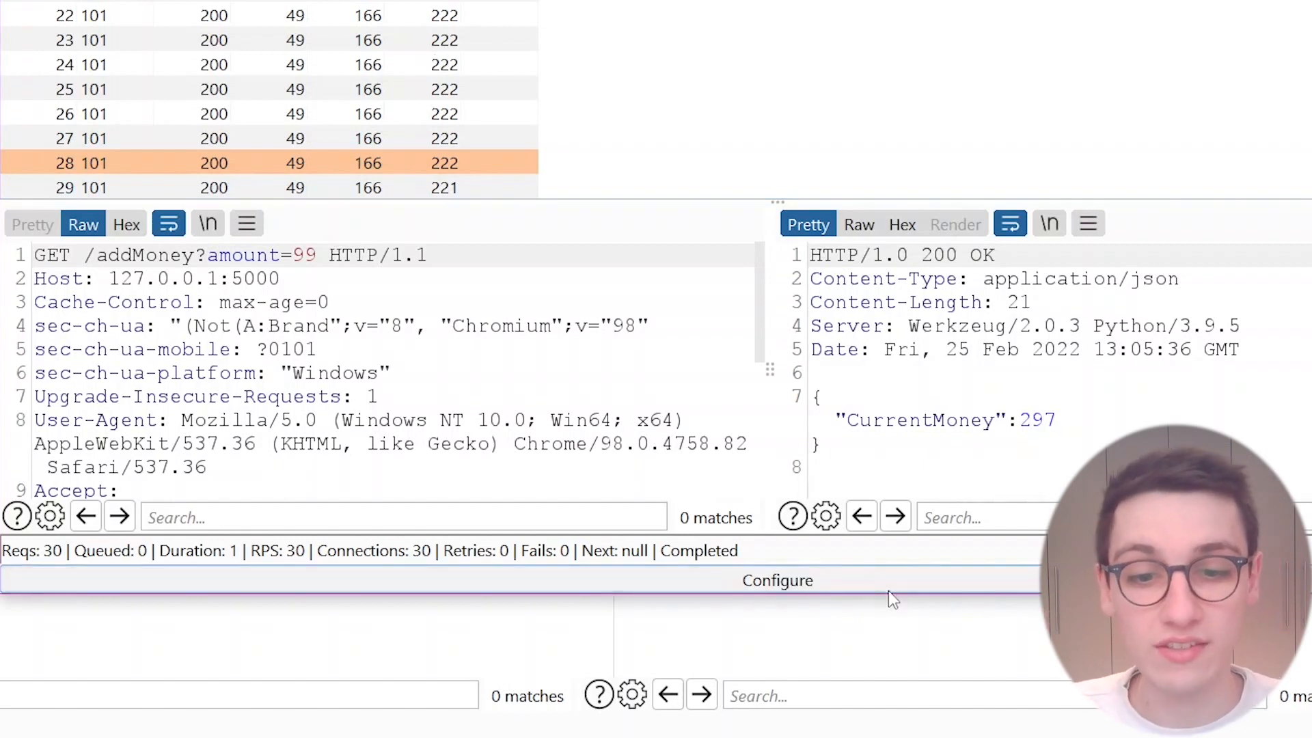
{"action": "left_click", "coordinate": [776, 579]}
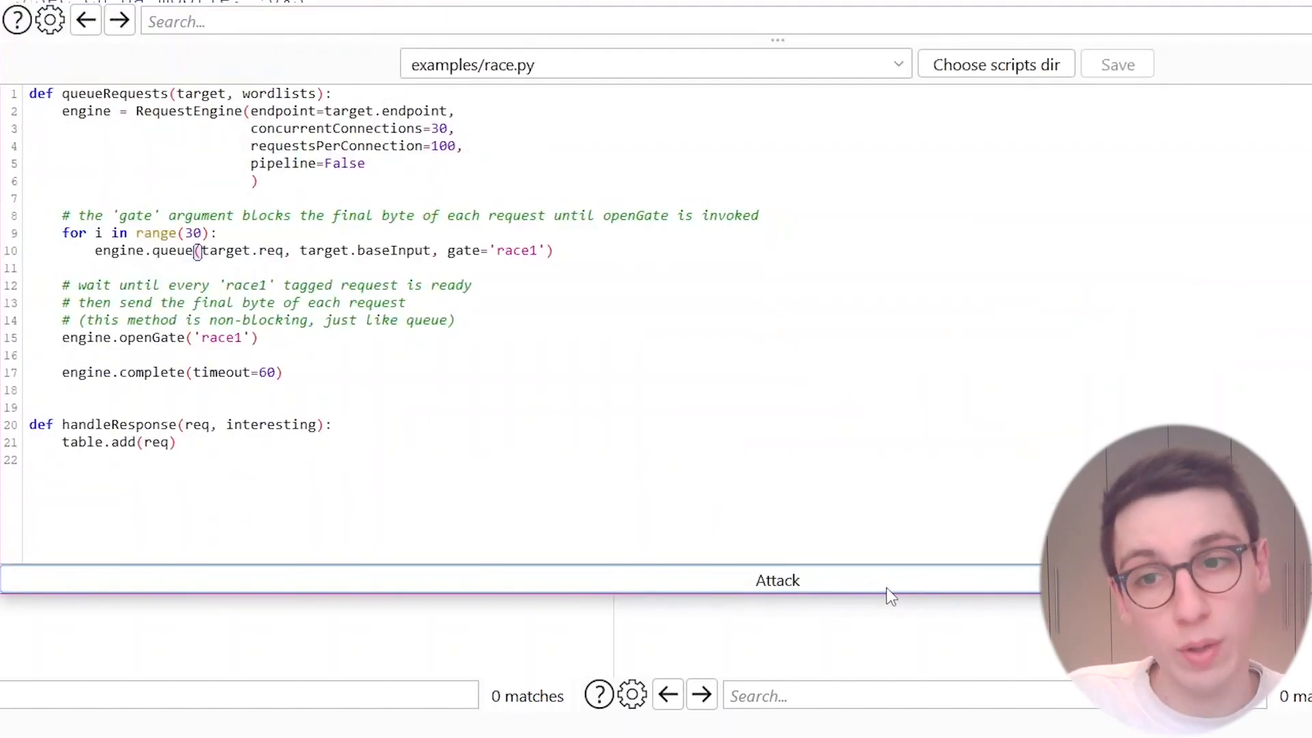